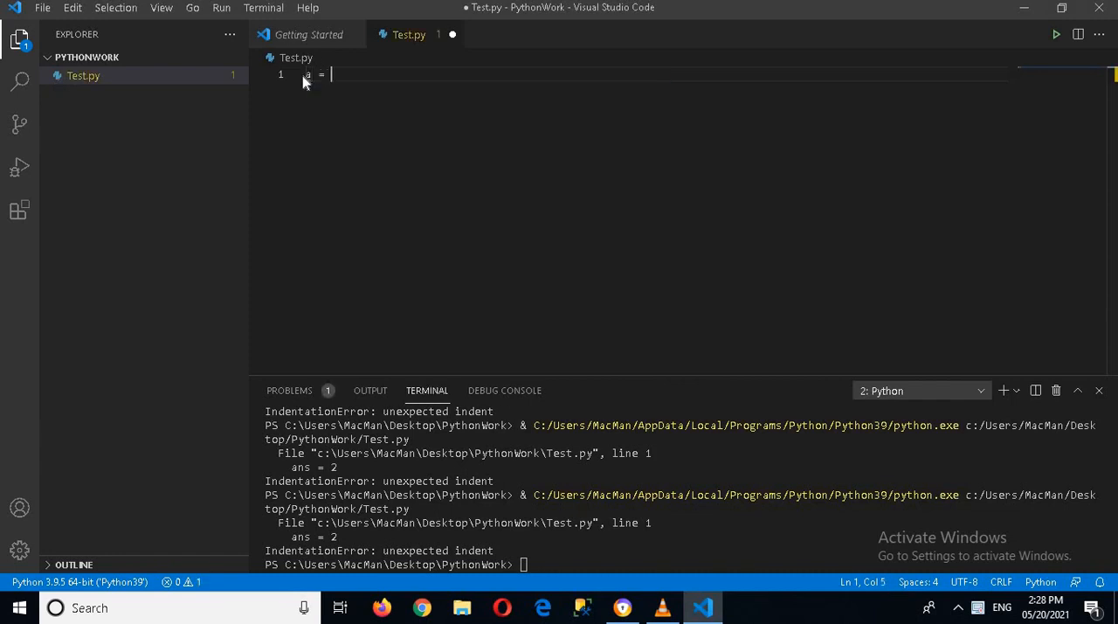
Write a = 5 and print(a), then run it via Run Python File in Terminal to print 5.
text(5)
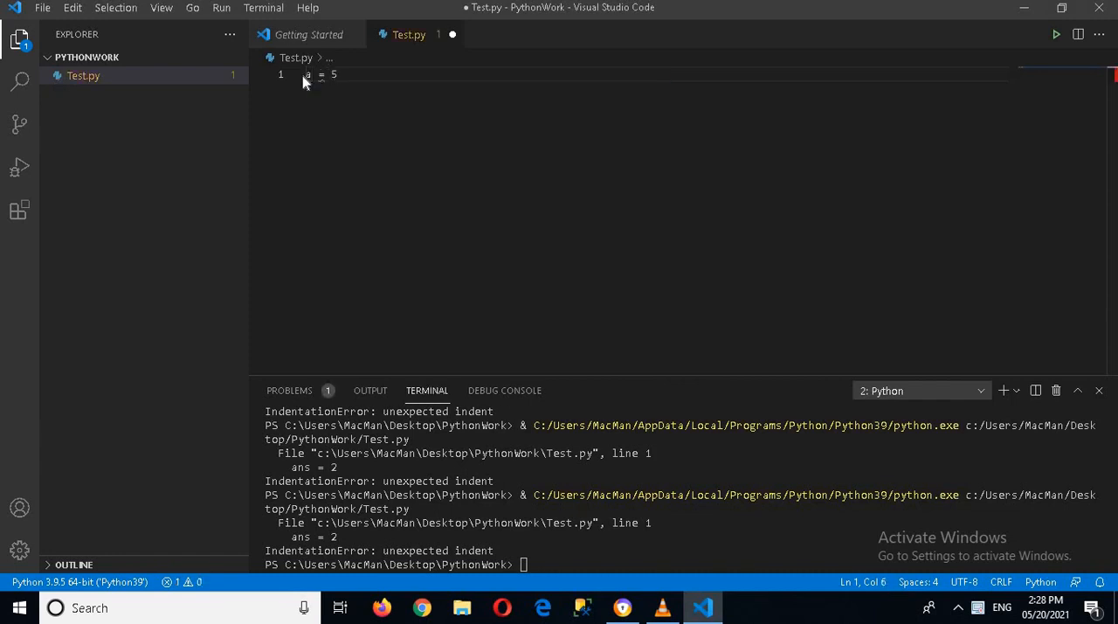
text(print)
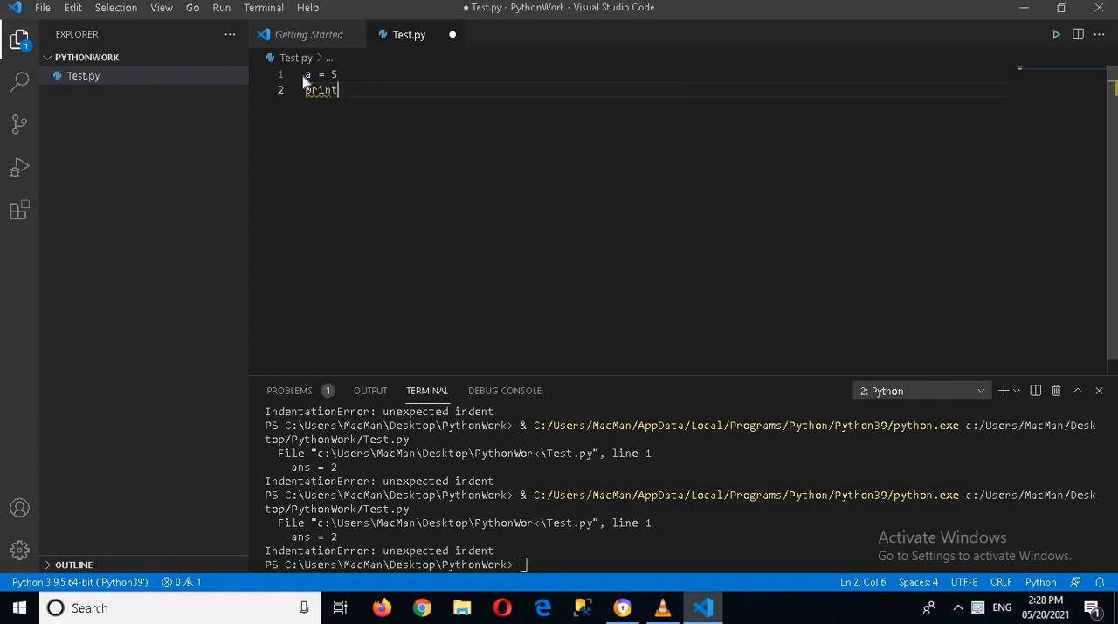
text((a)
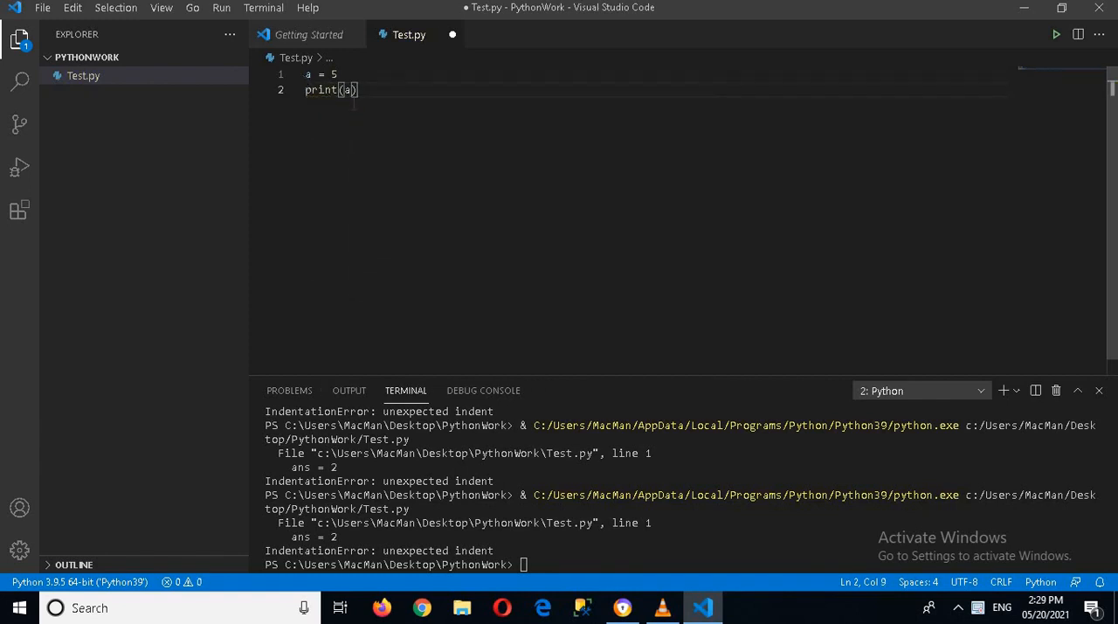
right_click(341, 89)
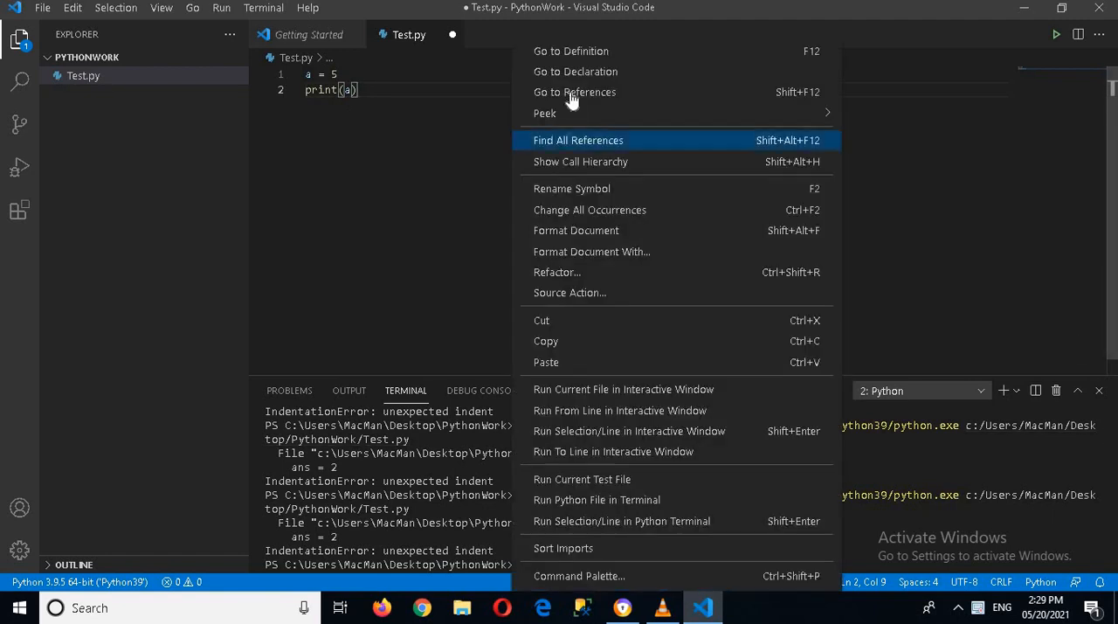
mouse_move(624, 388)
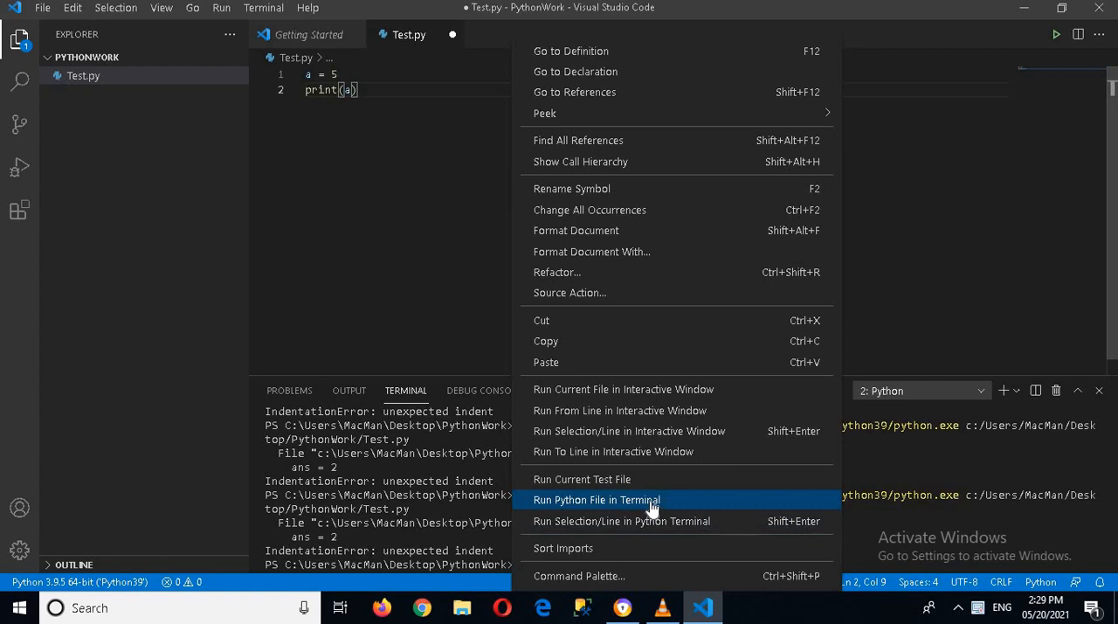
click(597, 499)
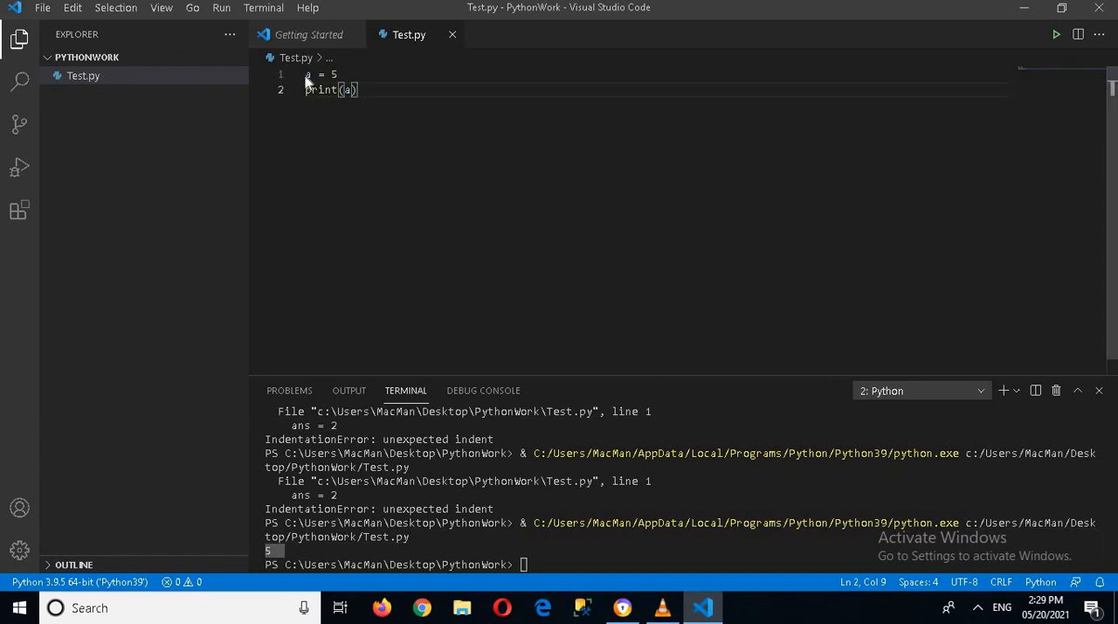
Prefix the variable with an underscore as _a on both lines and rerun, printing 5.
click(308, 73)
text(_)
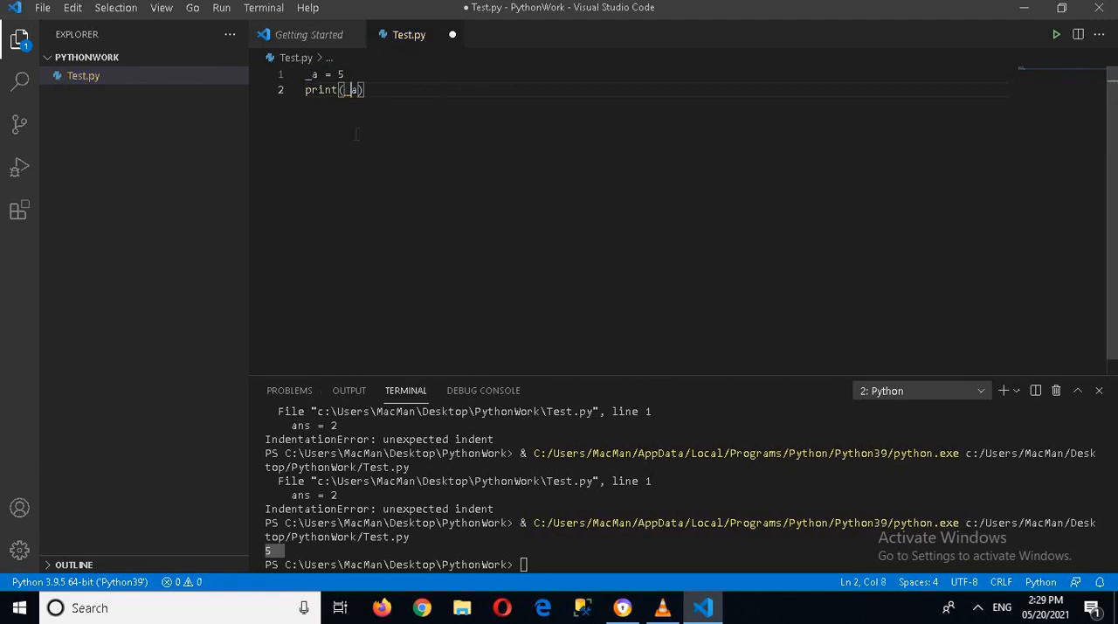
mouse_move(1055, 35)
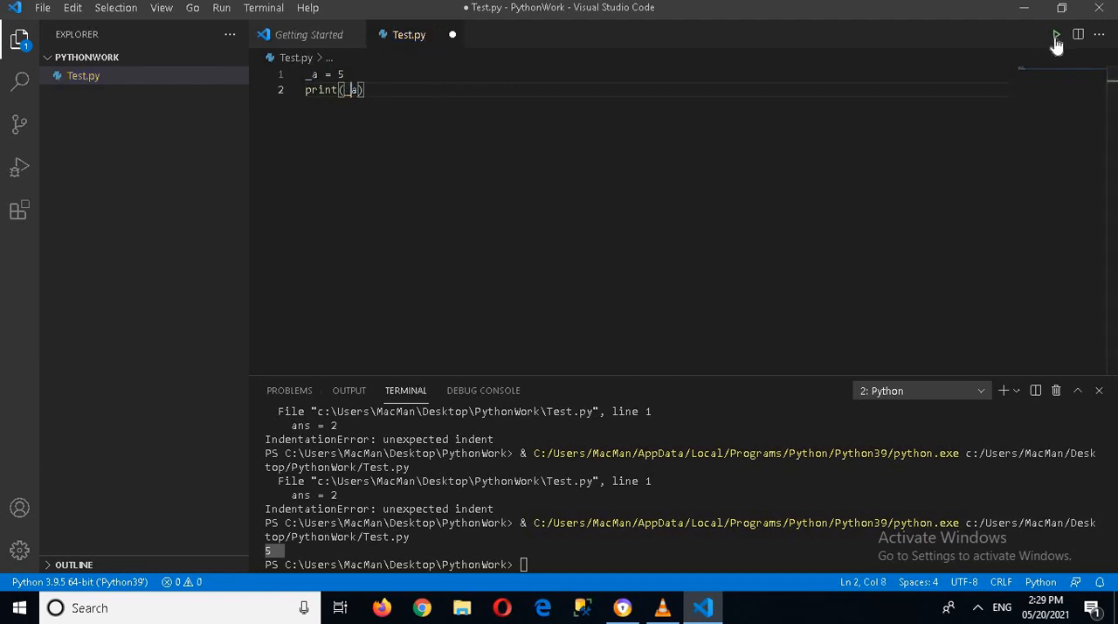
click(1055, 35)
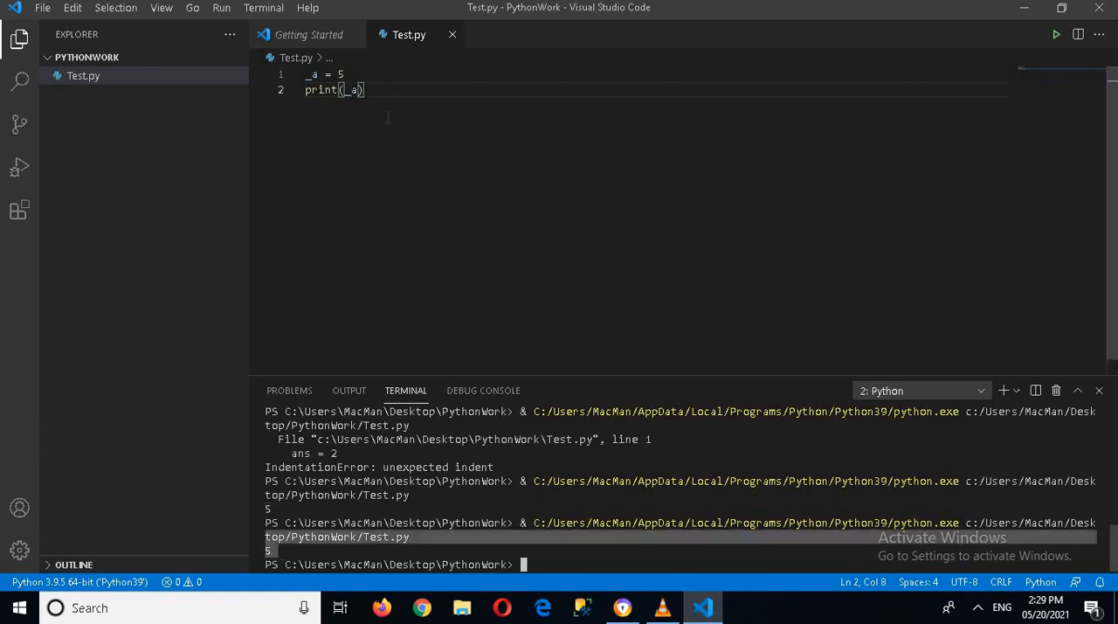
mouse_move(351, 89)
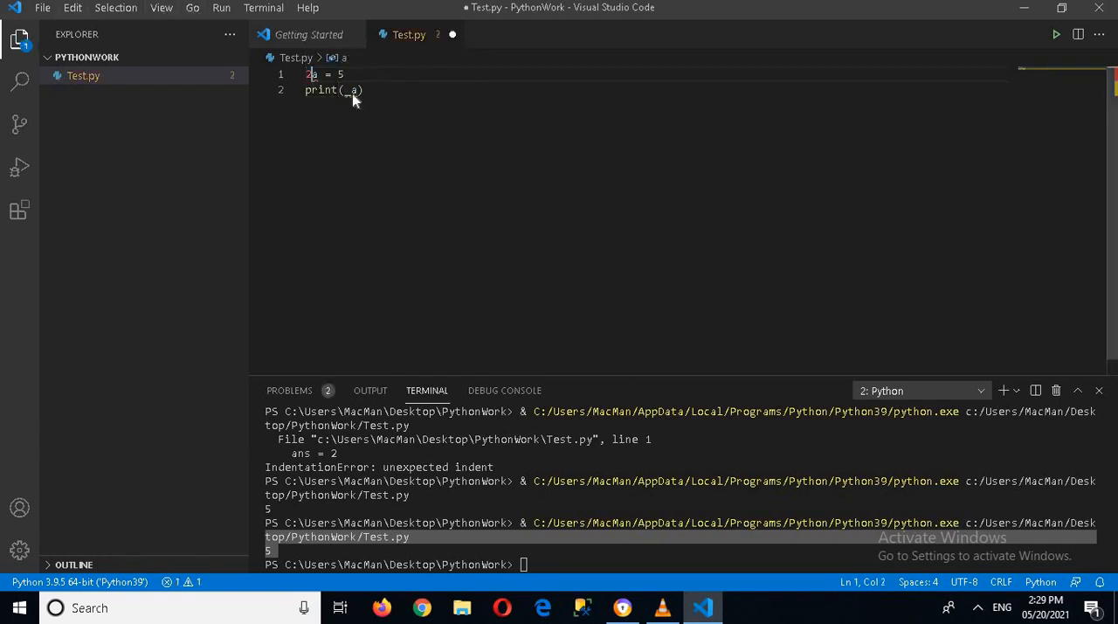
Rename the variable 2a, run to get a SyntaxError, then change the name to a2.
text(2)
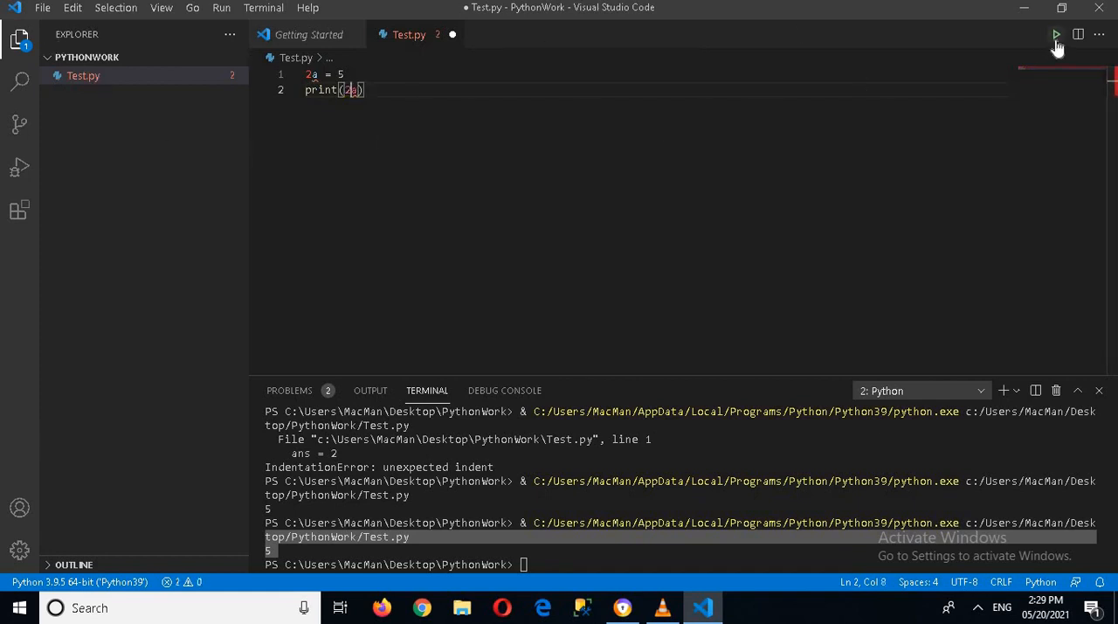
click(1055, 35)
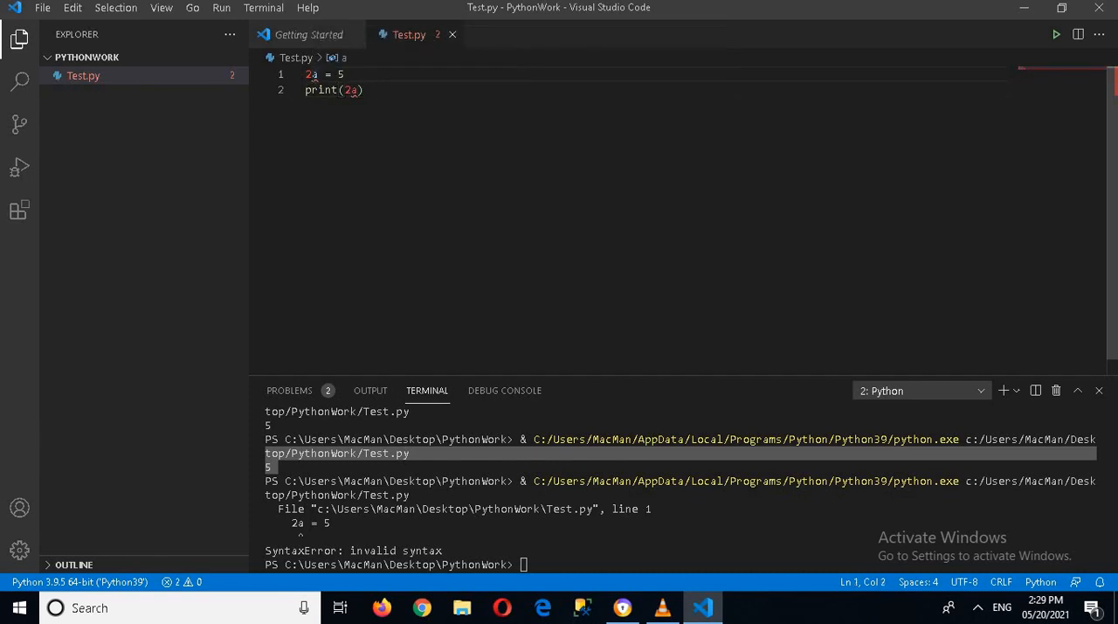
key(Backspace)
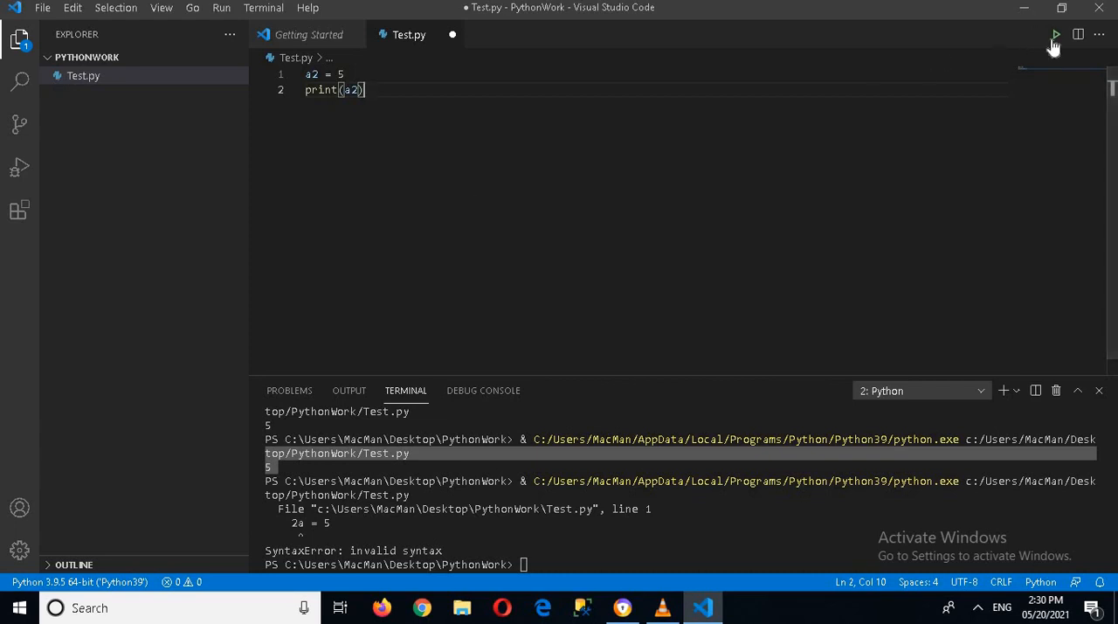
Run the a2 version successfully and undo a mistyped int before a2.
click(1055, 35)
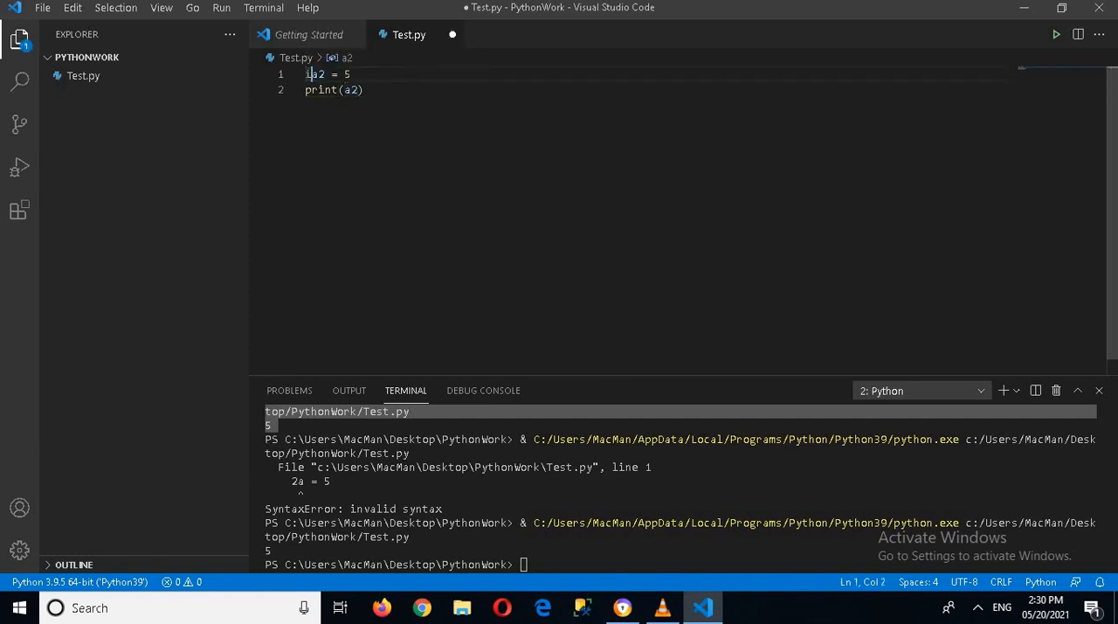
text(int)
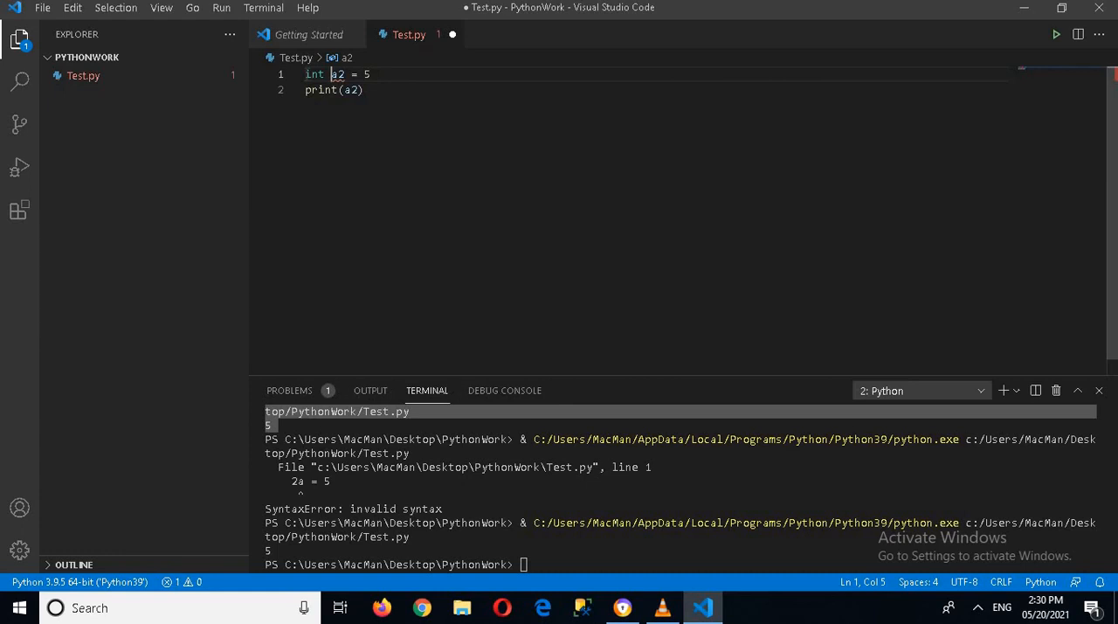
key(Backspace)
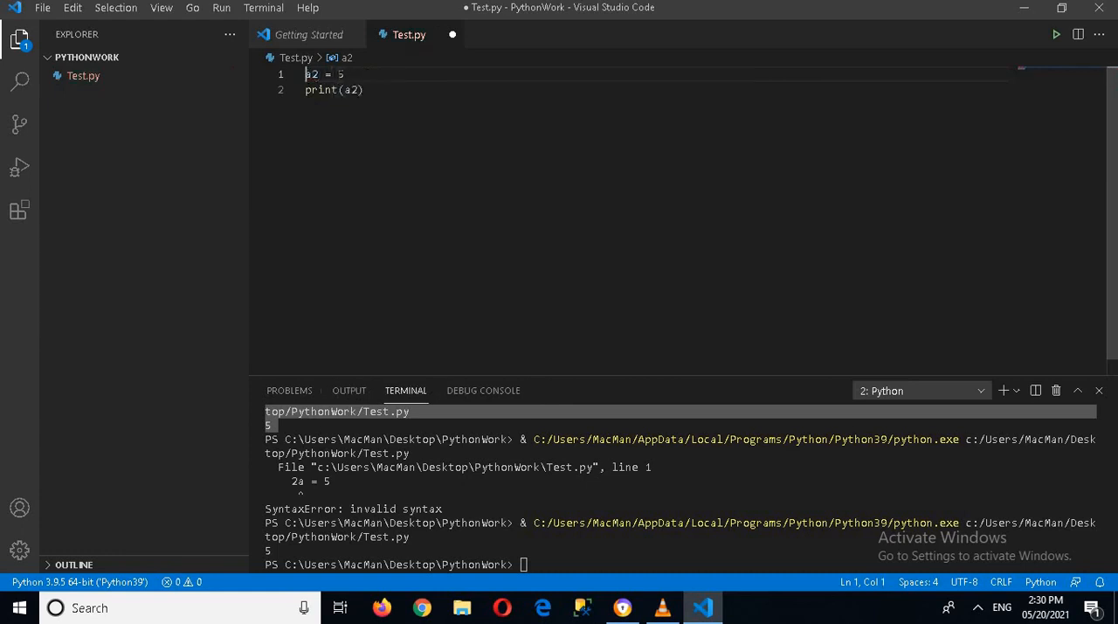
Annotate the variable as a2: int, rerun printing 5, and start a new line below print.
click(323, 73)
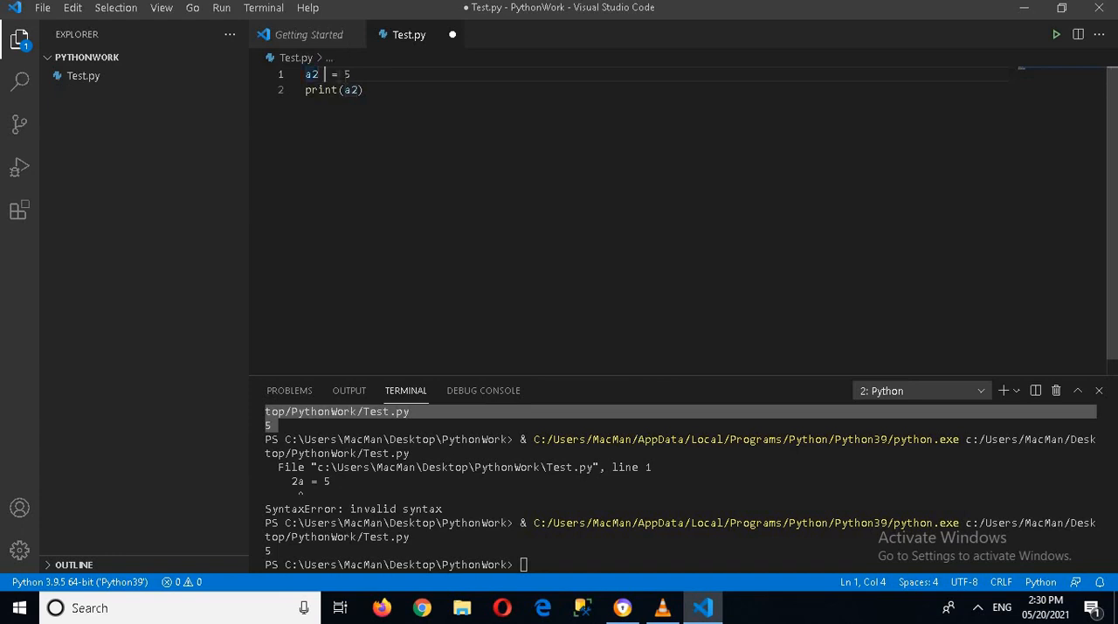
text(:)
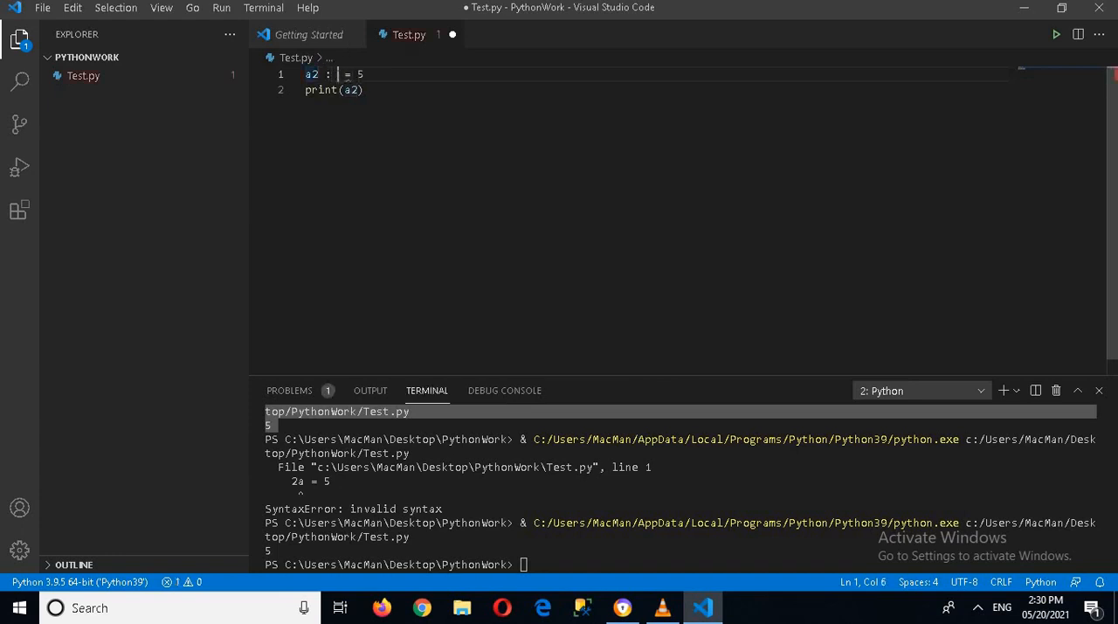
text(int)
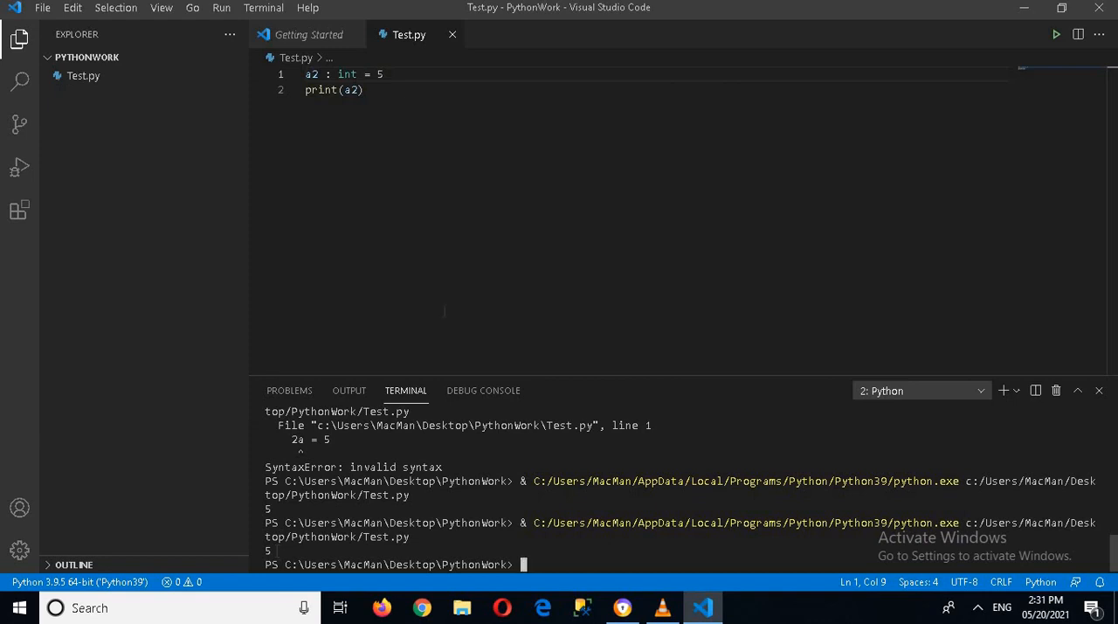
click(365, 89)
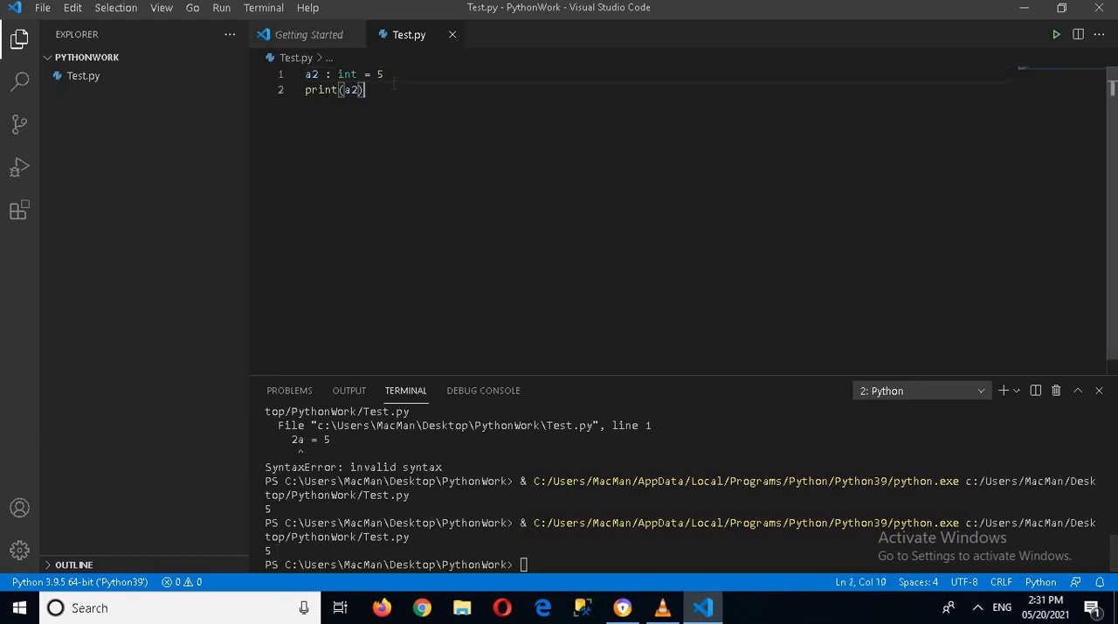
key(Enter)
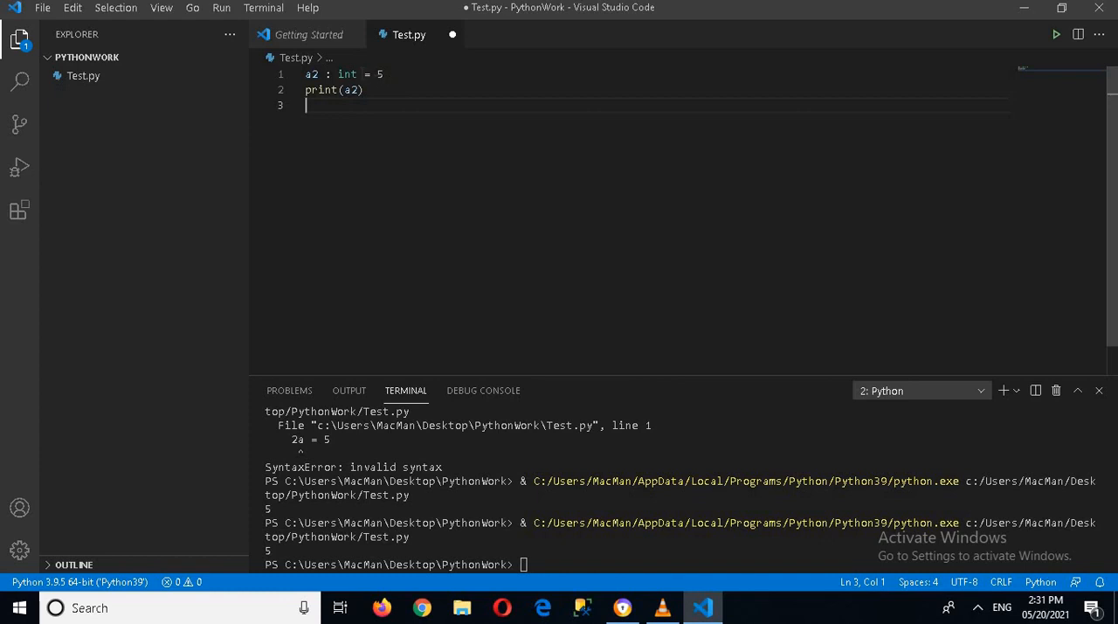
Delete the ': int' annotation leaving a2 = 5 and add blank lines below the print.
double_click(346, 73)
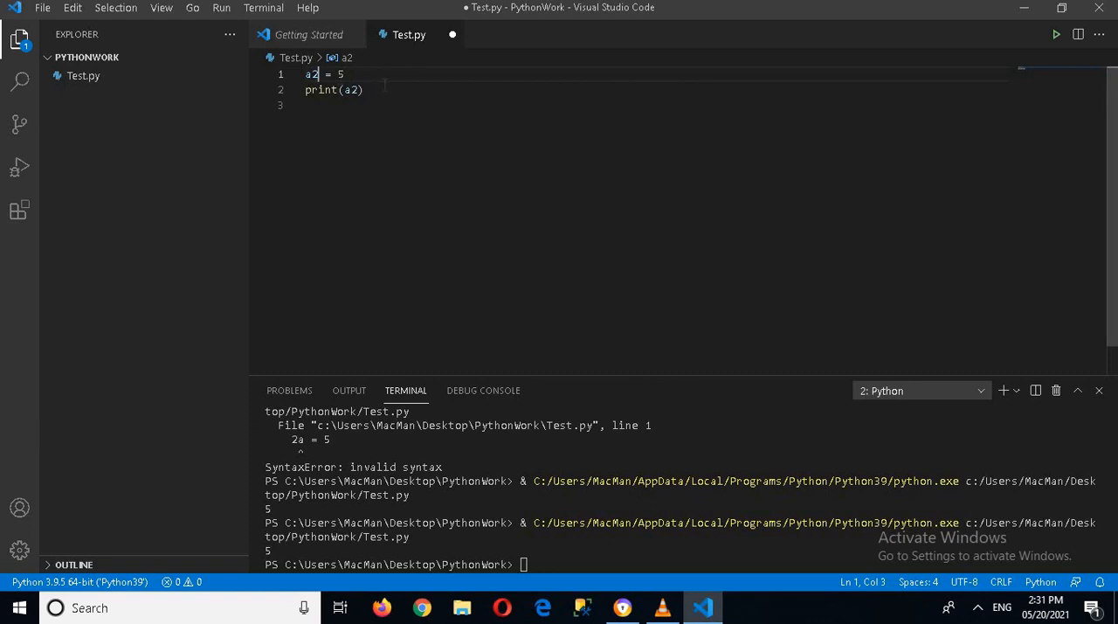
key(enter)
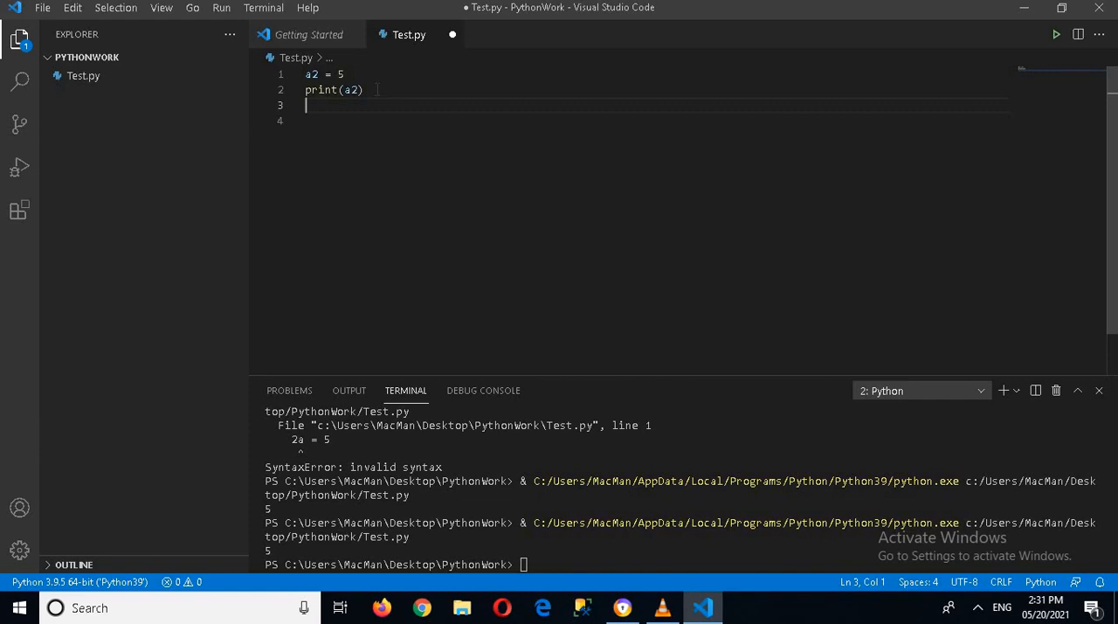
key(enter)
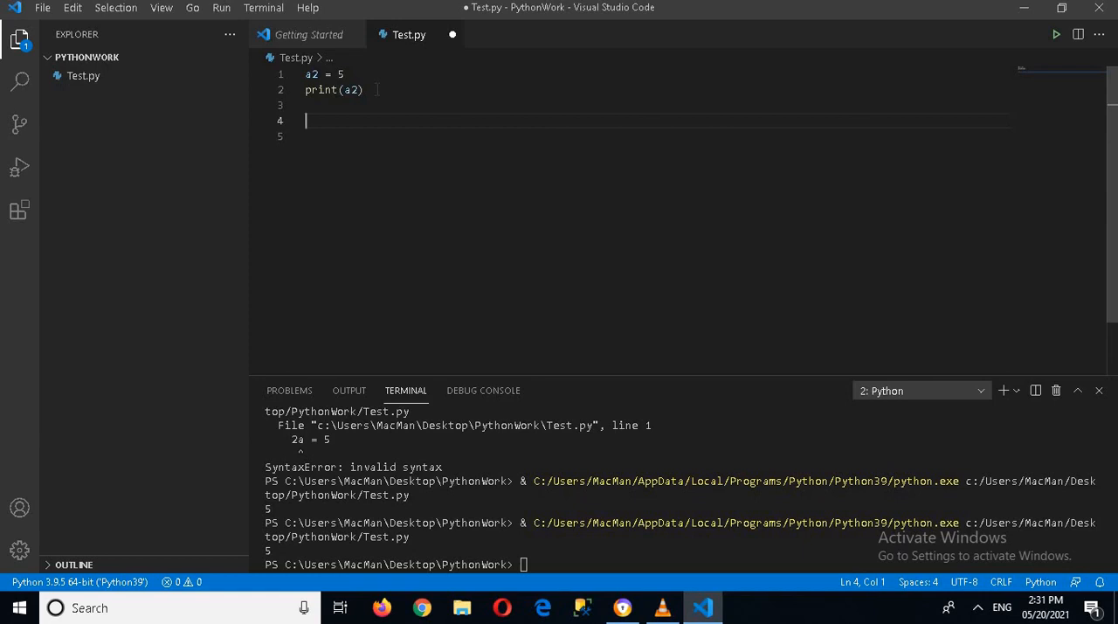
Assign name = 'My name is Alex' on a new line.
text(name =)
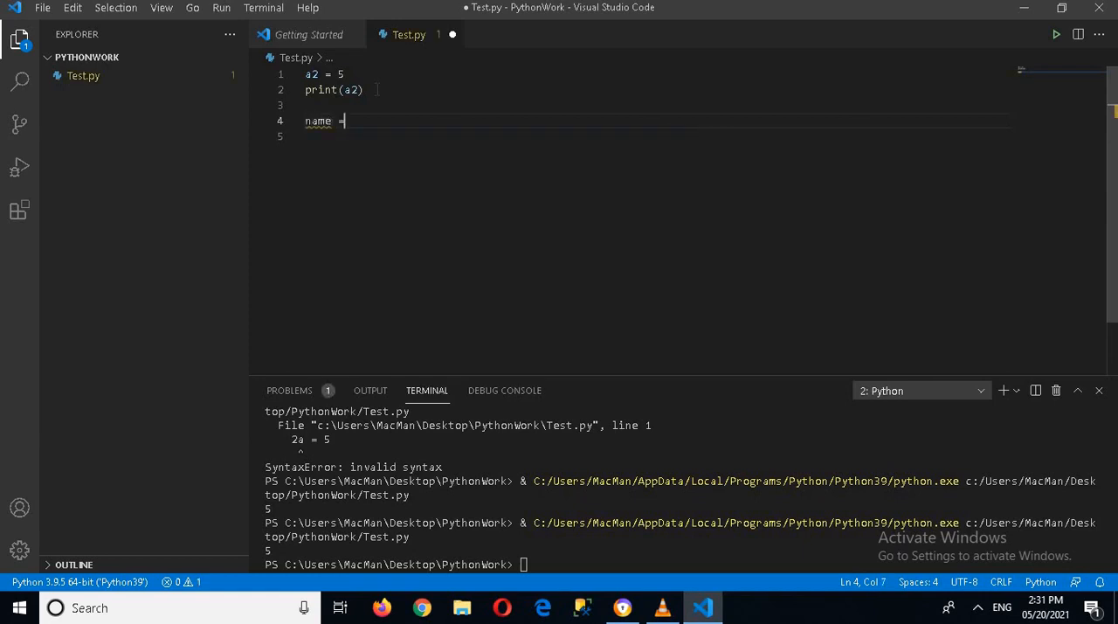
text('')
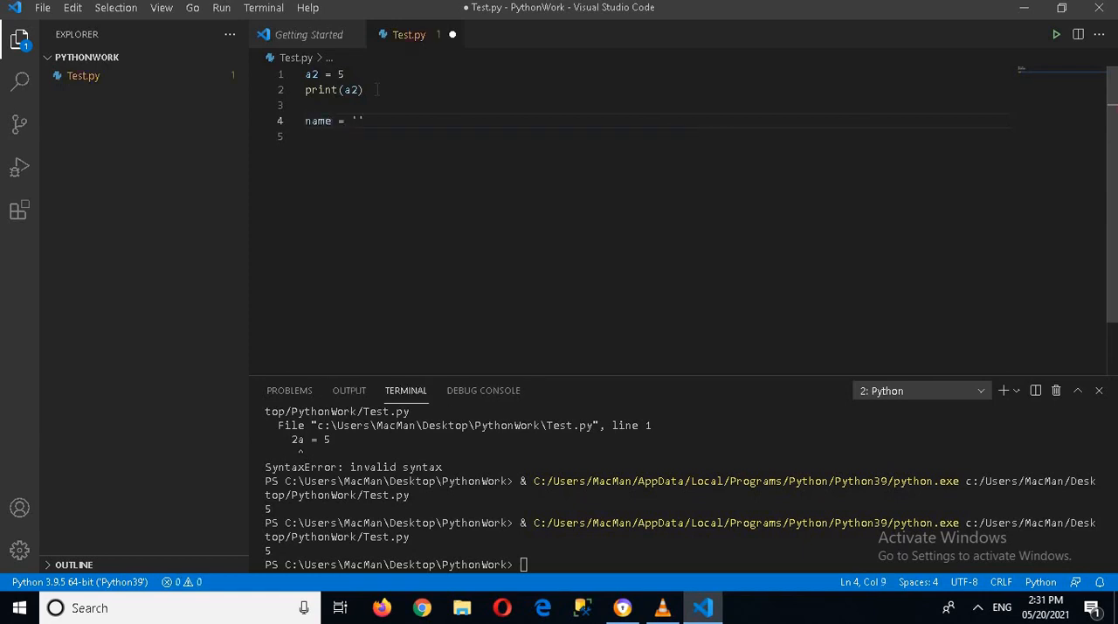
text(My)
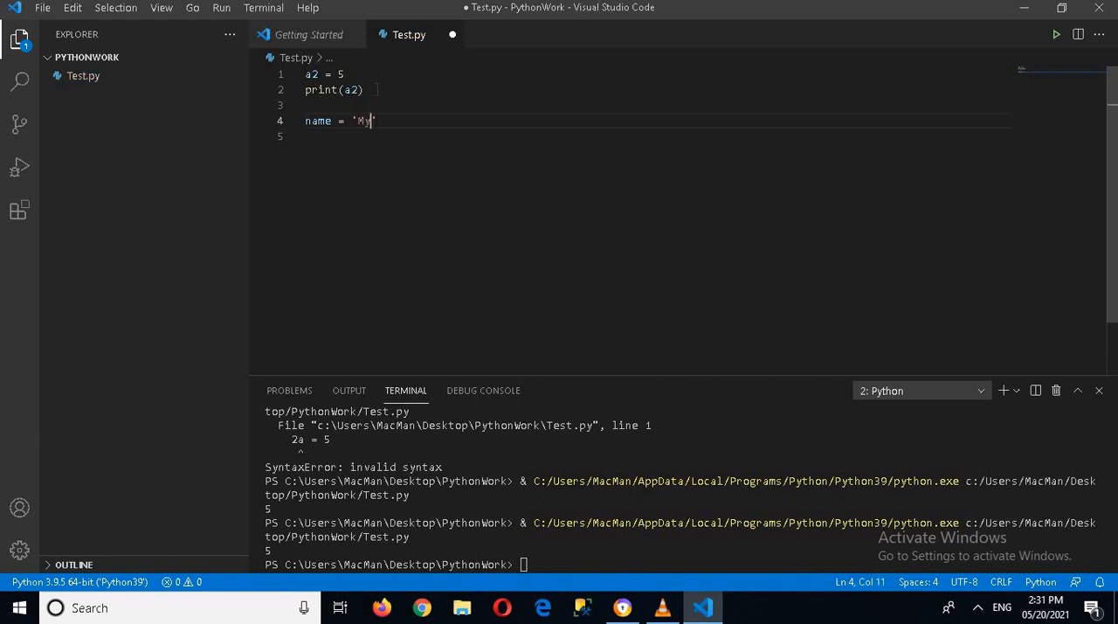
text(name is)
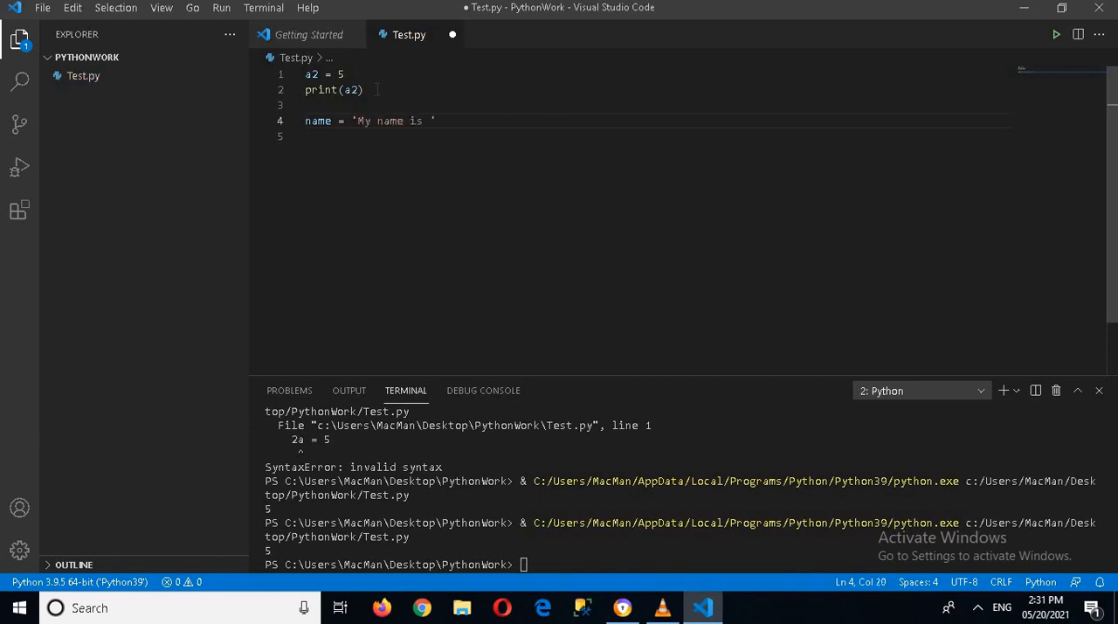
text(Alex)
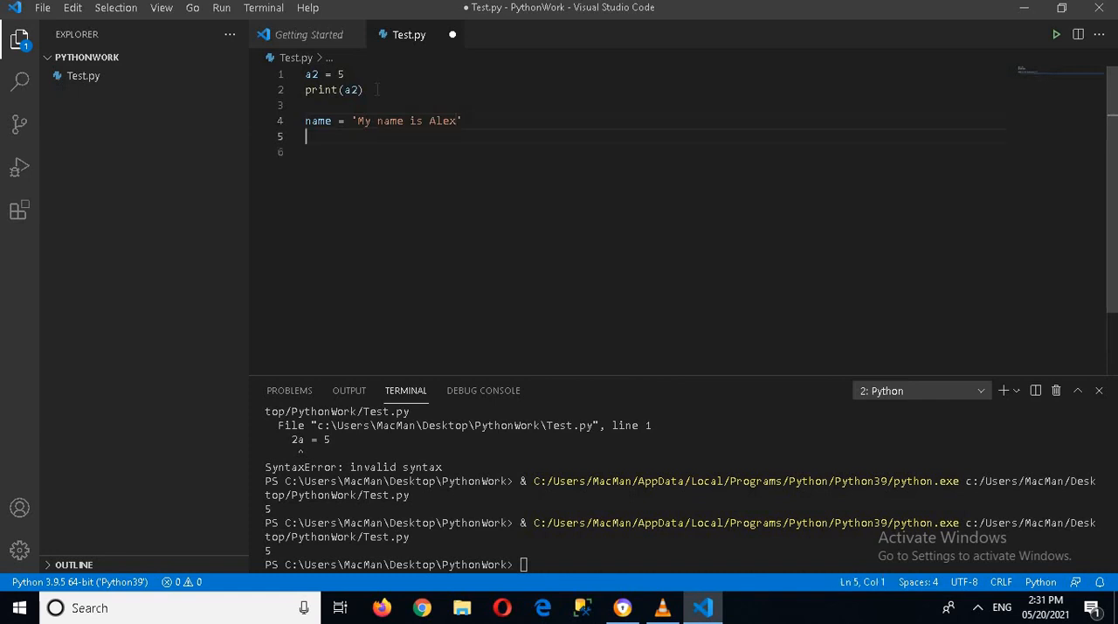
Add print(name) and run Test.py so the terminal shows 5 and My name is Alex.
text(print)
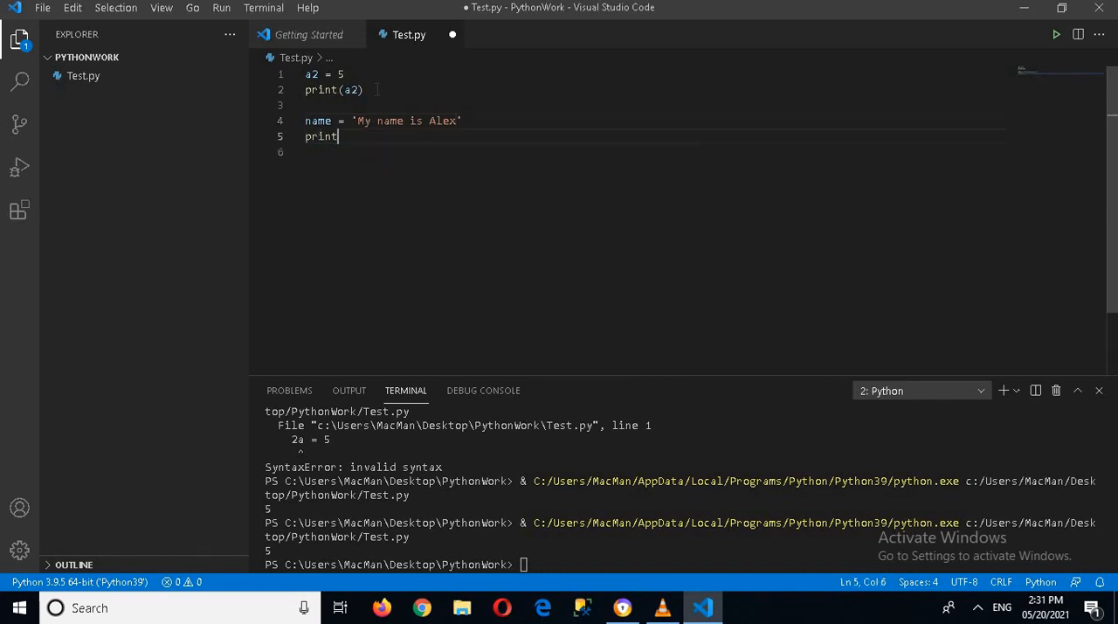
text(())
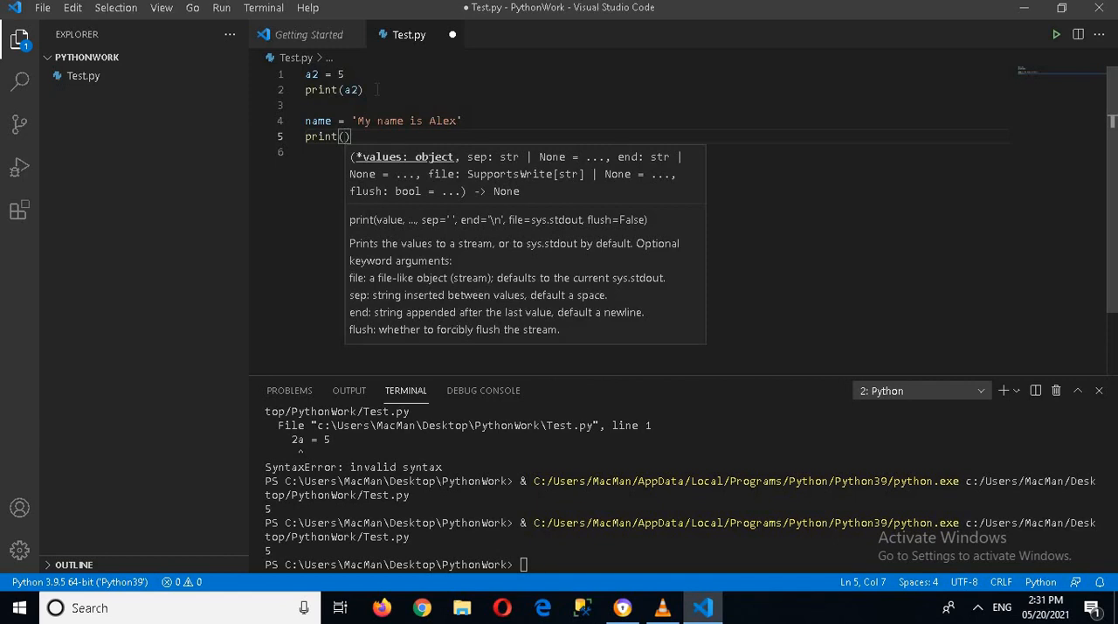
text(name)
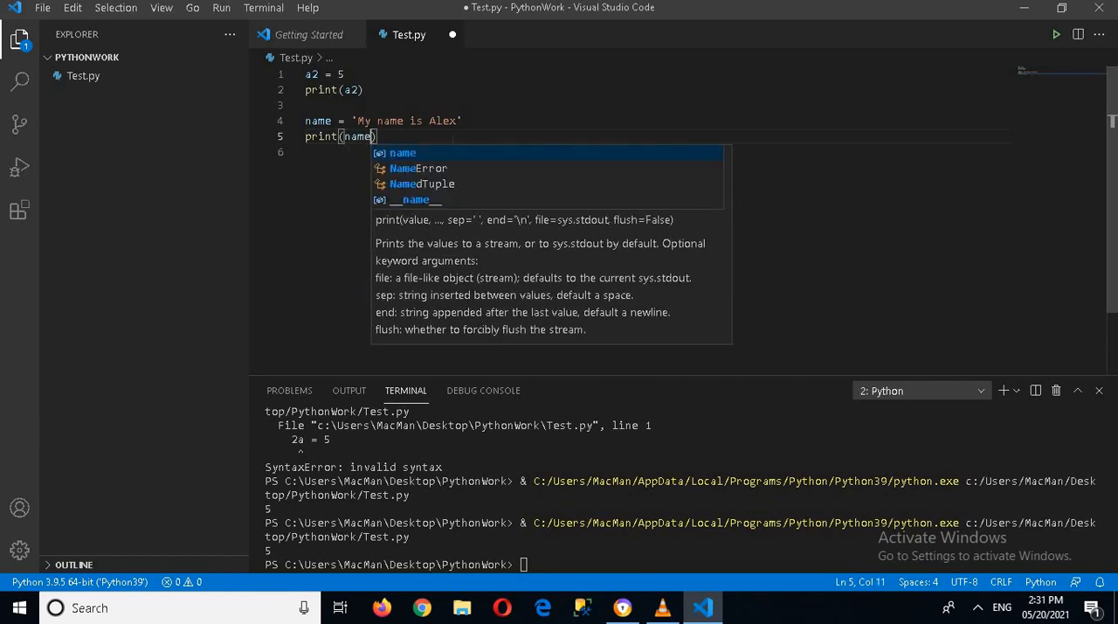
key(Escape)
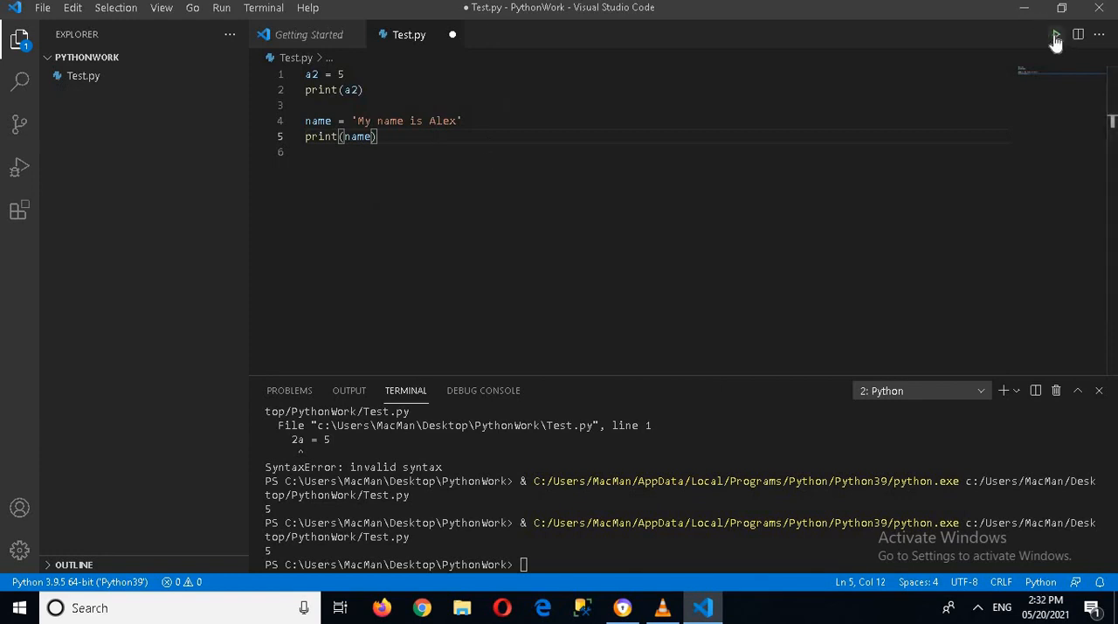
click(1055, 35)
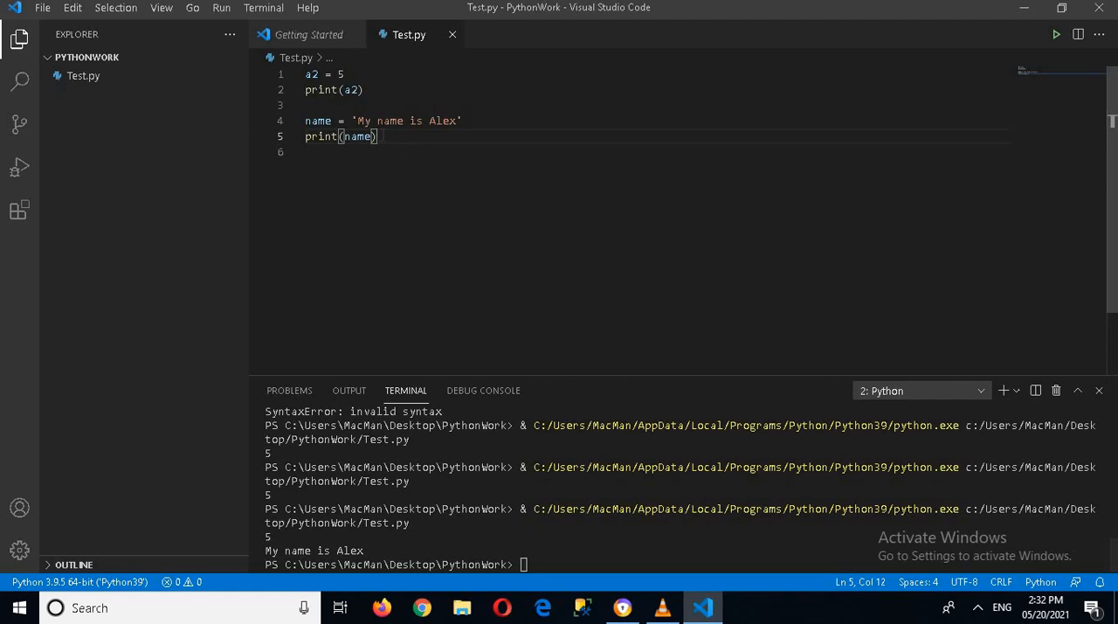
Add pi = 3.14 and print(pi) on new lines below print(name).
key(Enter)
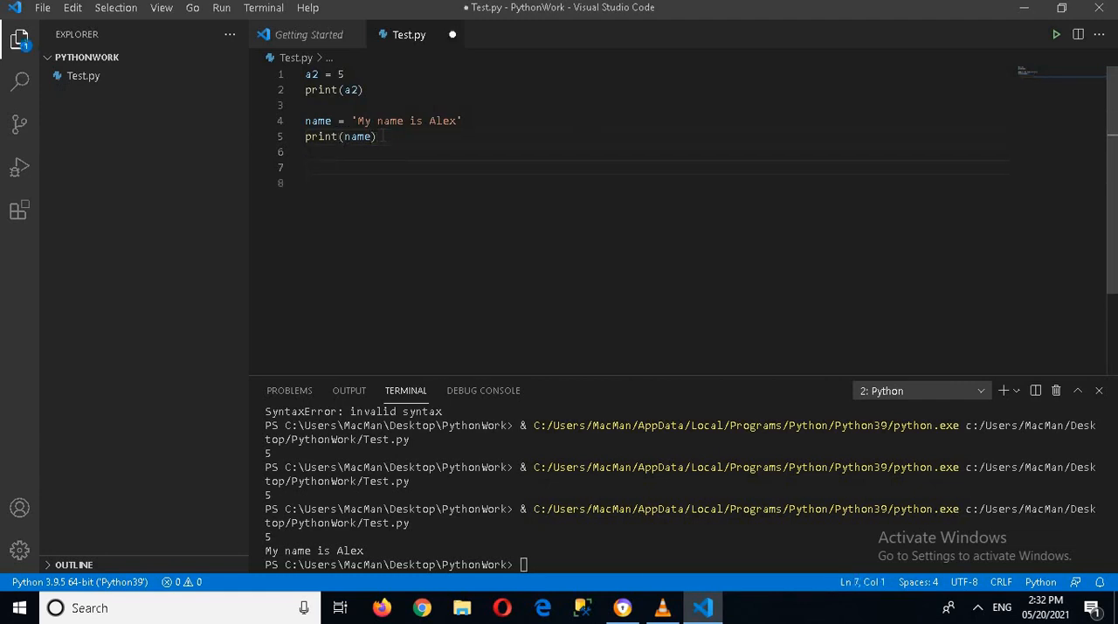
text(pi =)
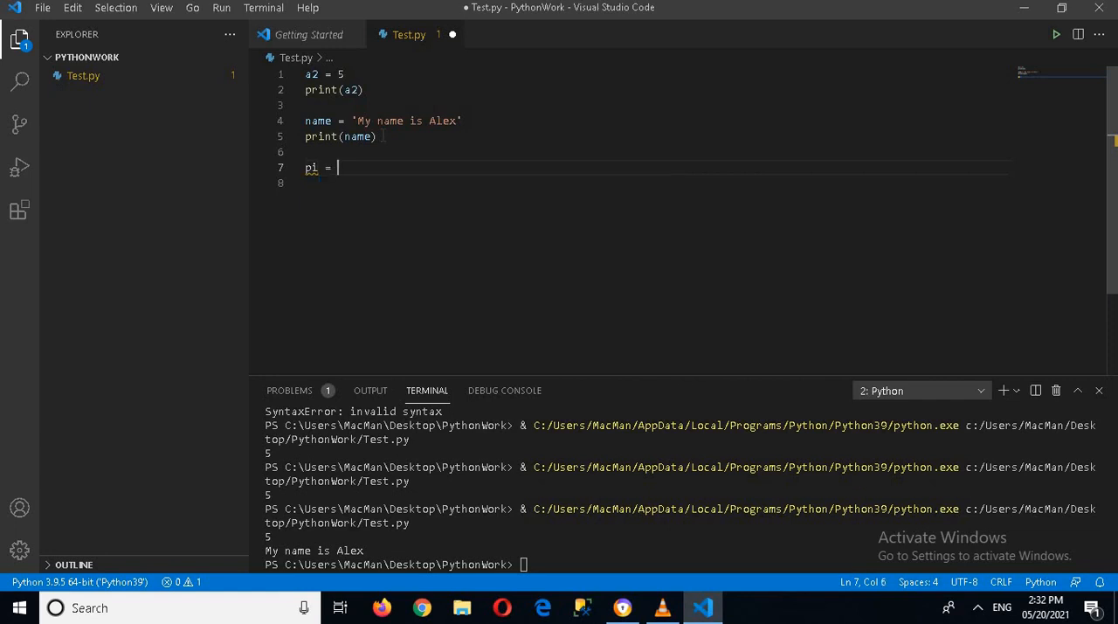
text(3.1)
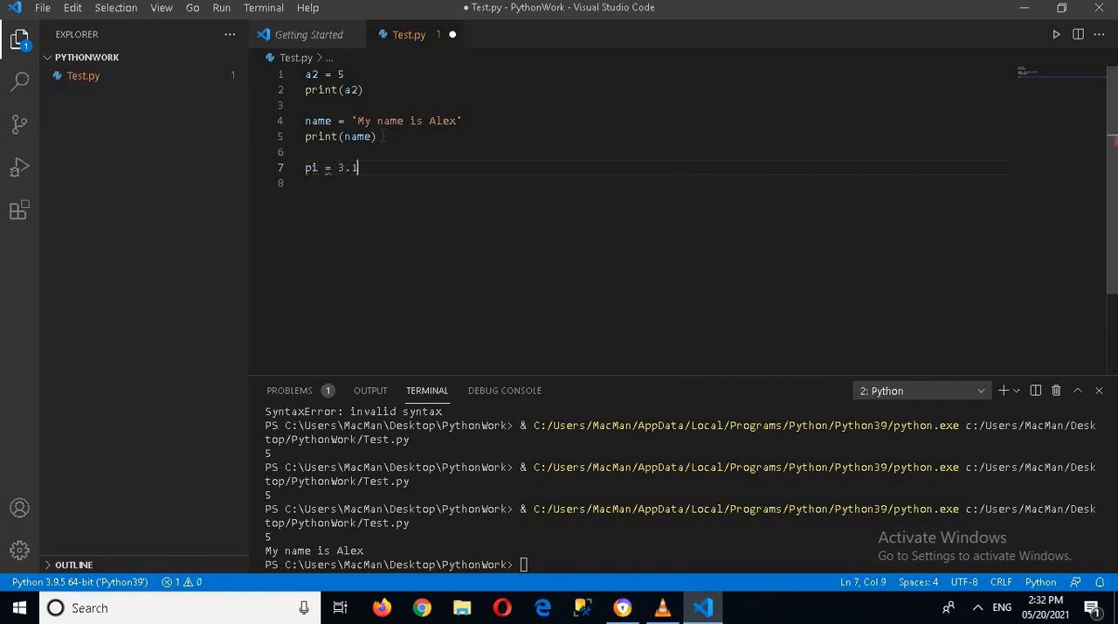
text(4)
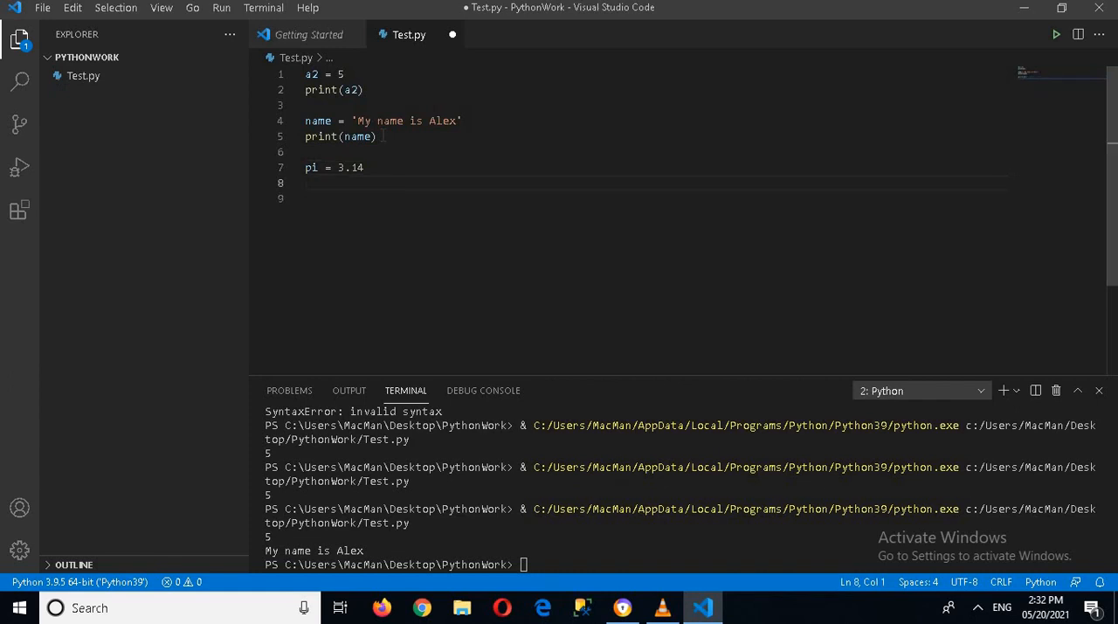
text(print)
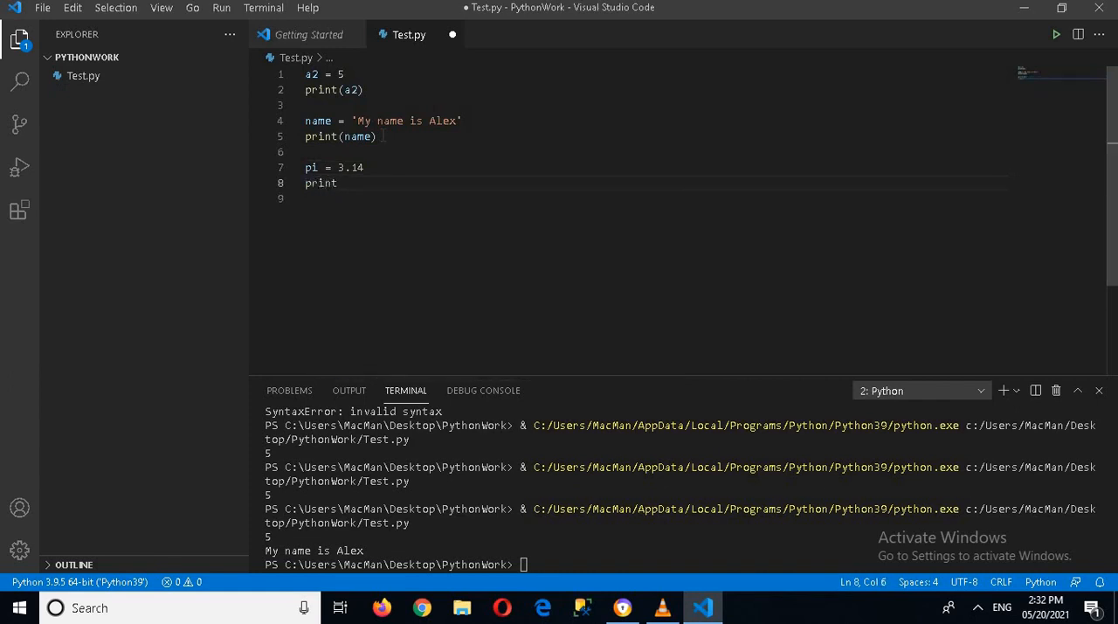
text((pi))
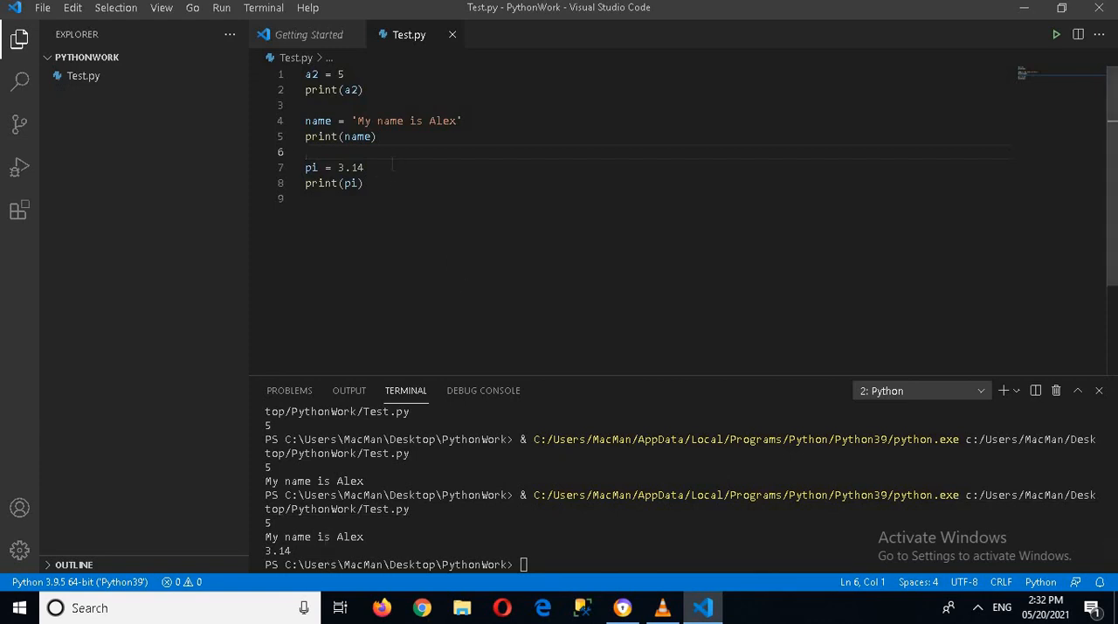
mouse_move(311, 167)
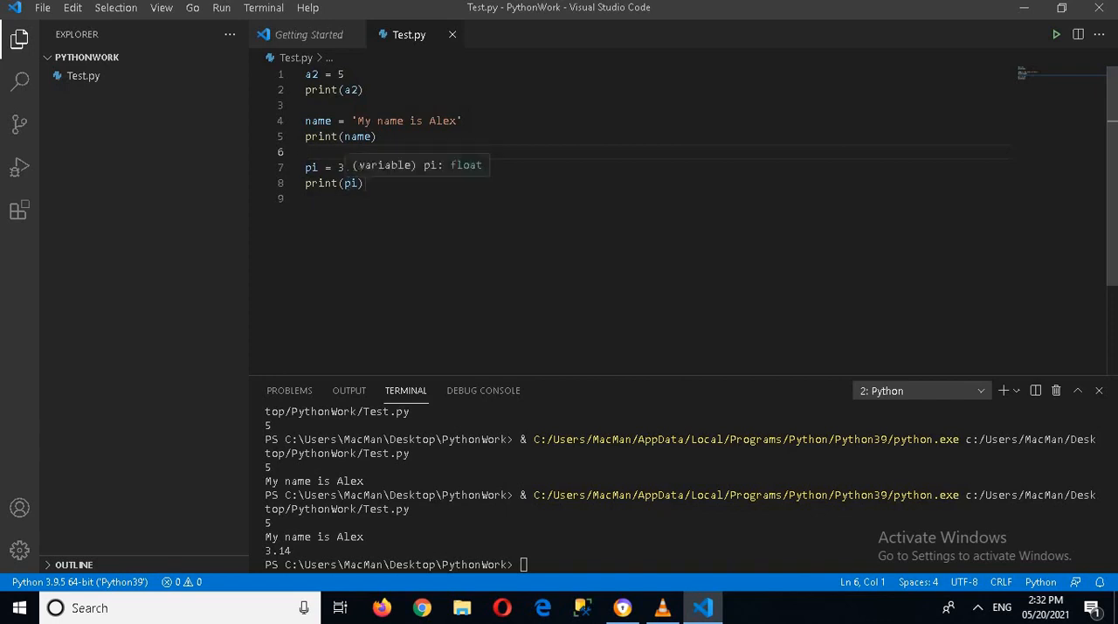
Add greetings = input("Enter greeting for users ") and begin a print line below it.
key(enter)
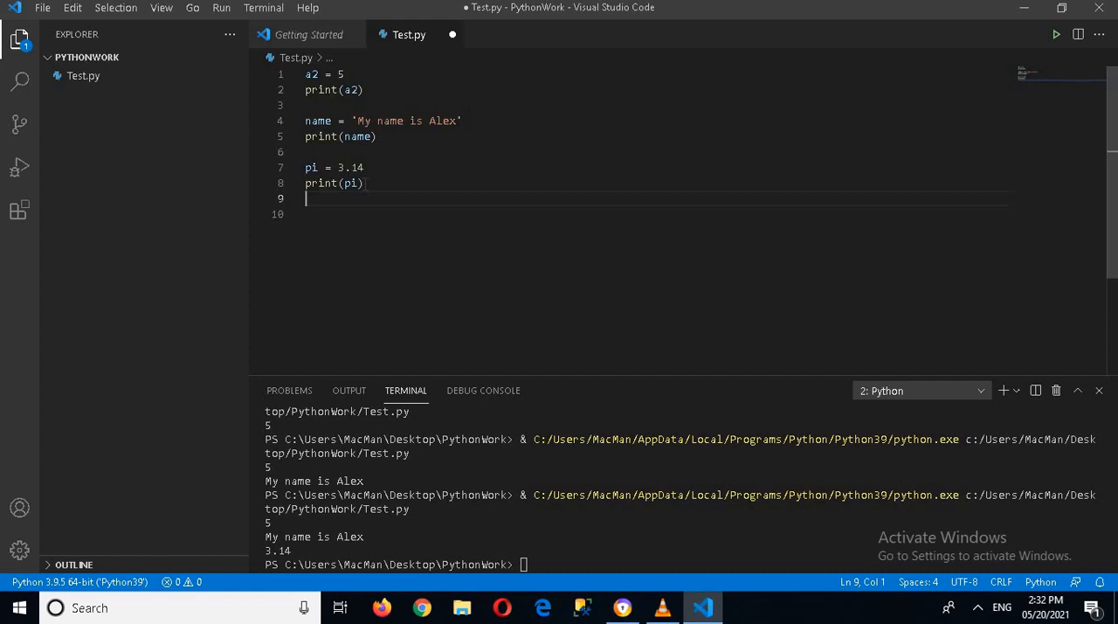
key(Enter)
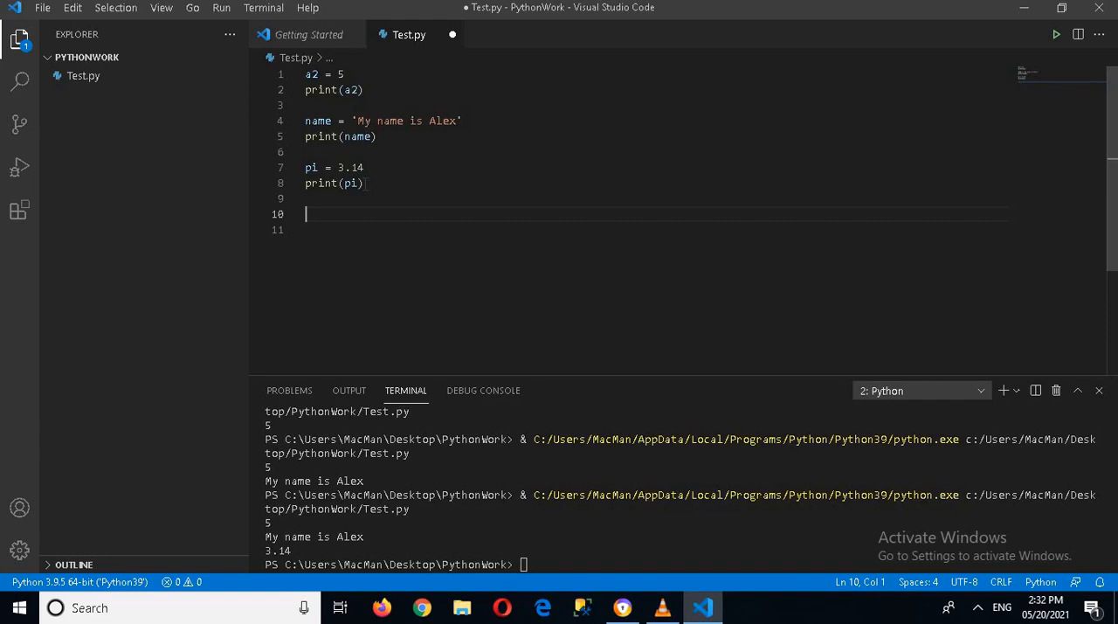
text(gree)
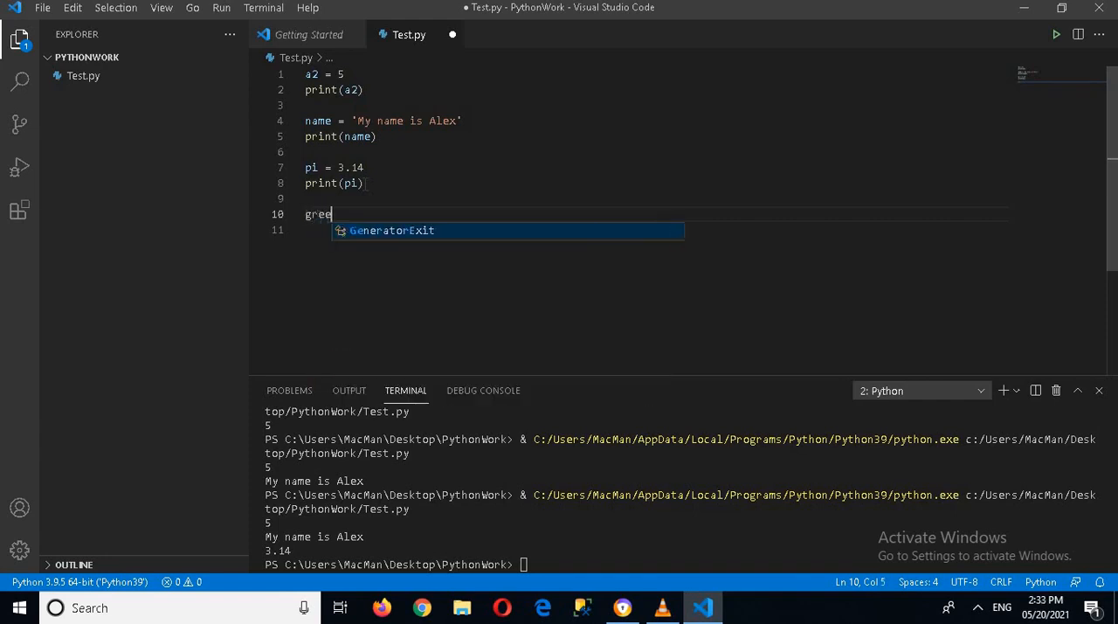
text(tings =)
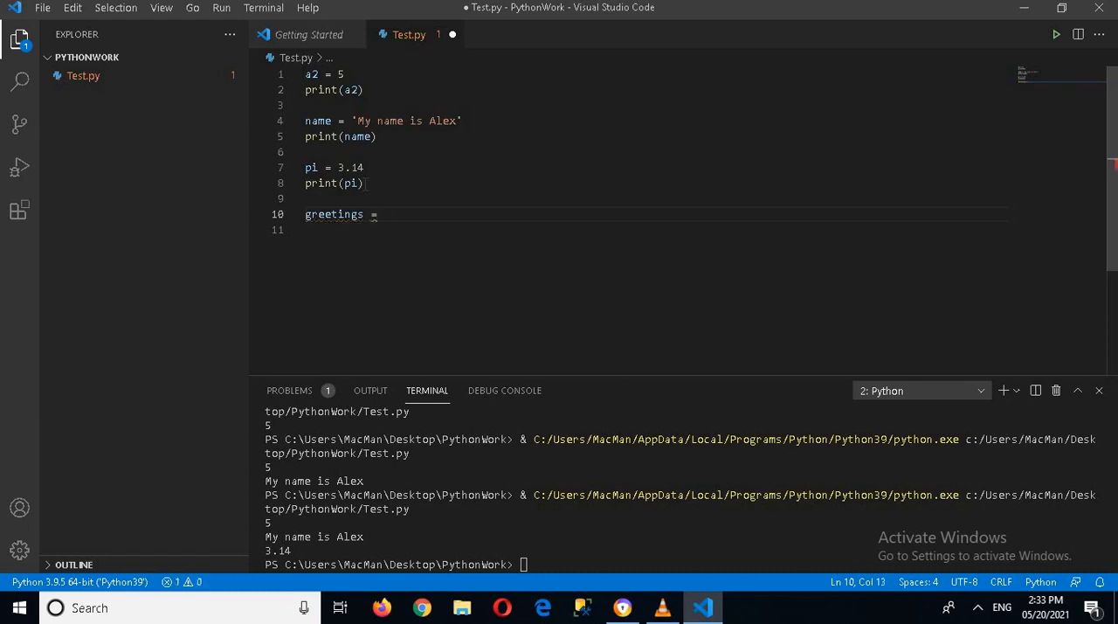
text(input()
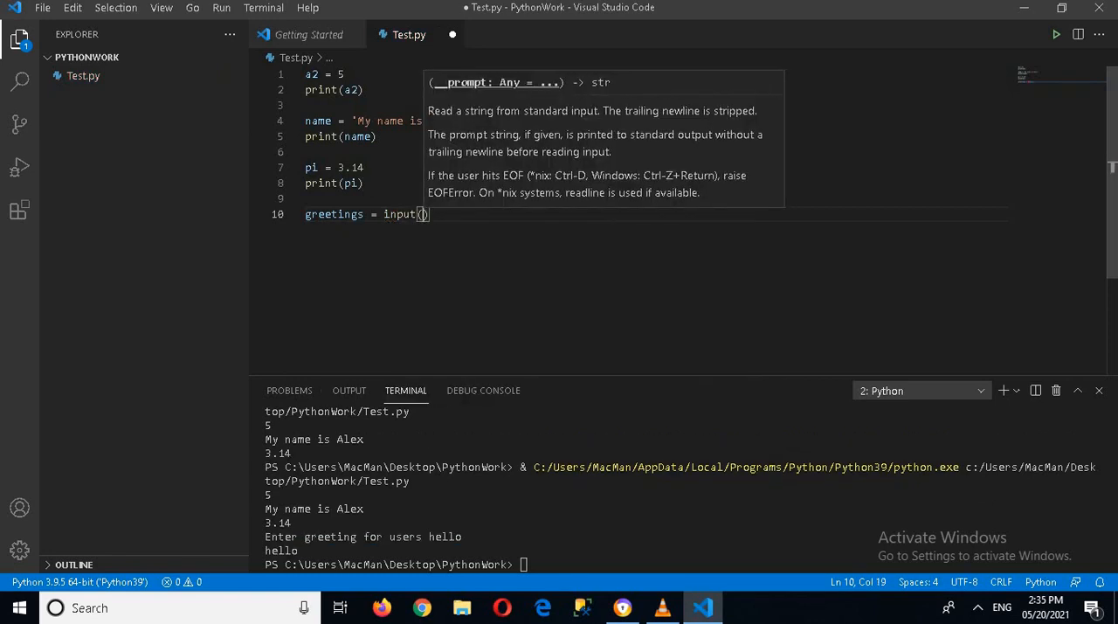
text("")
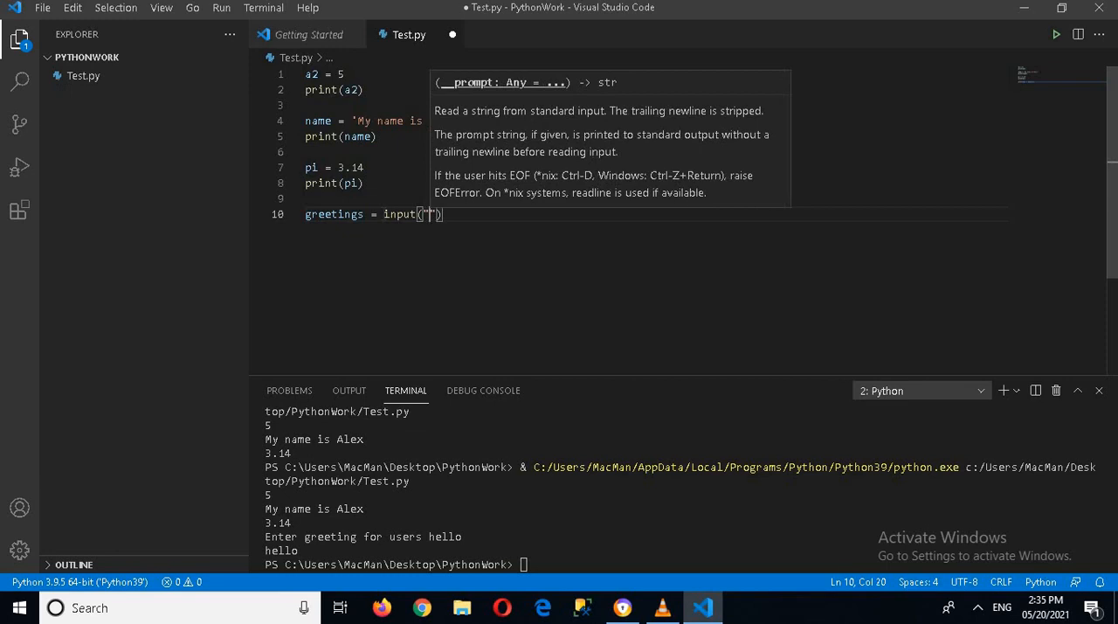
text(Enter)
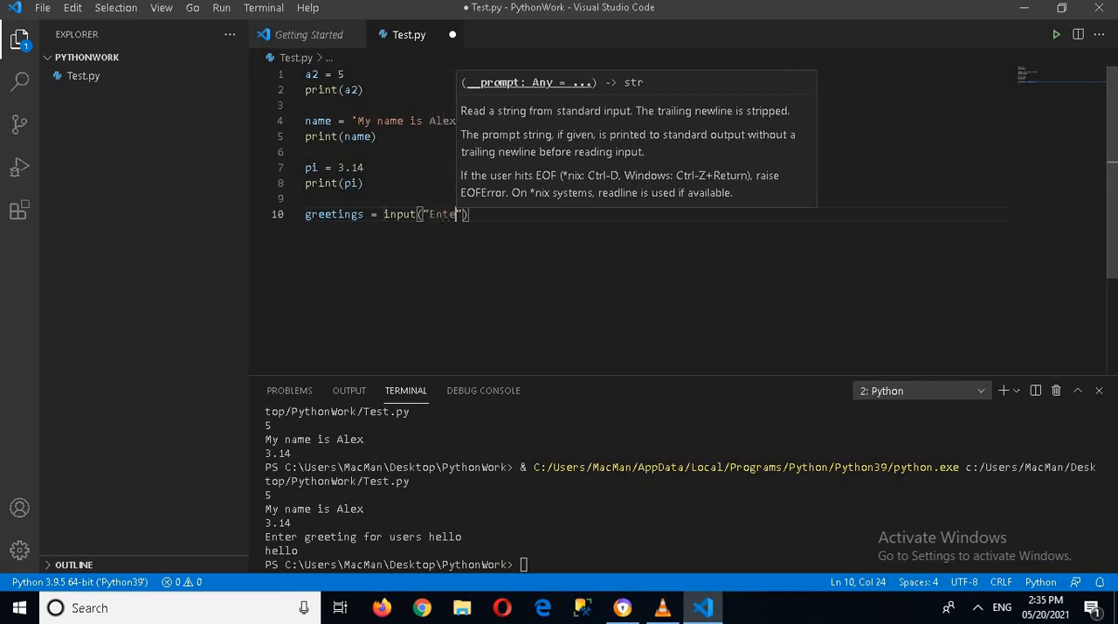
text(greeting for u)
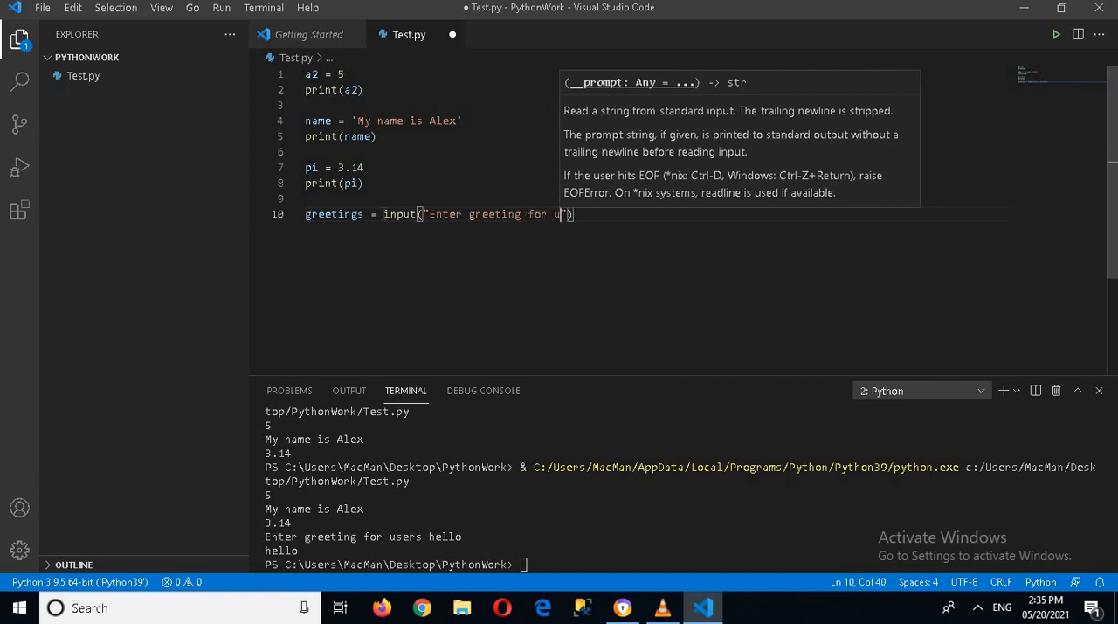
text(ser)
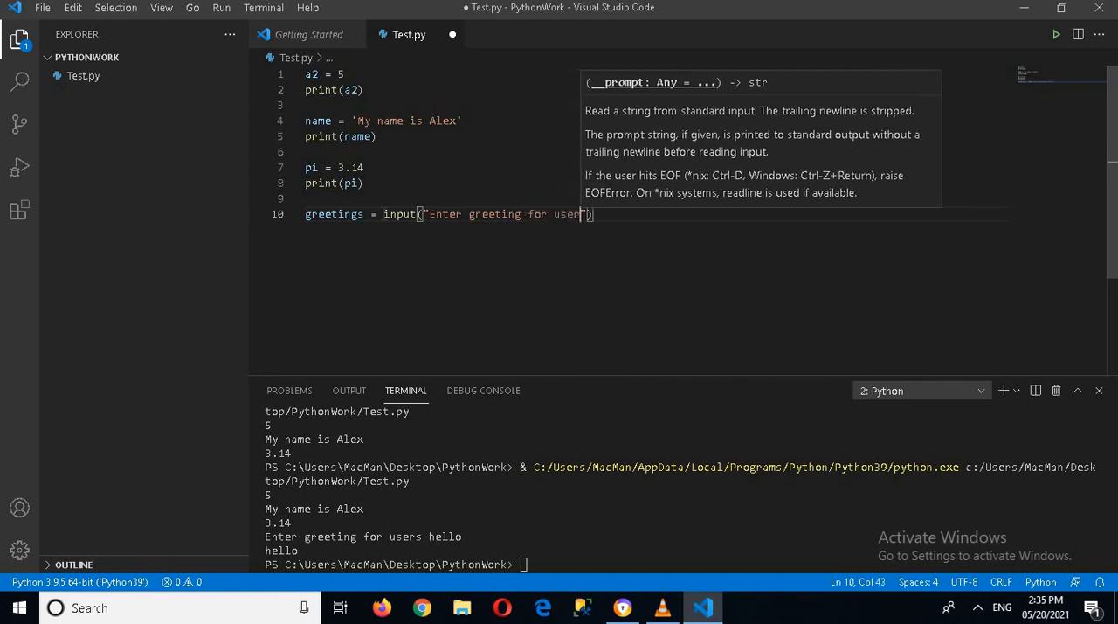
text(s)
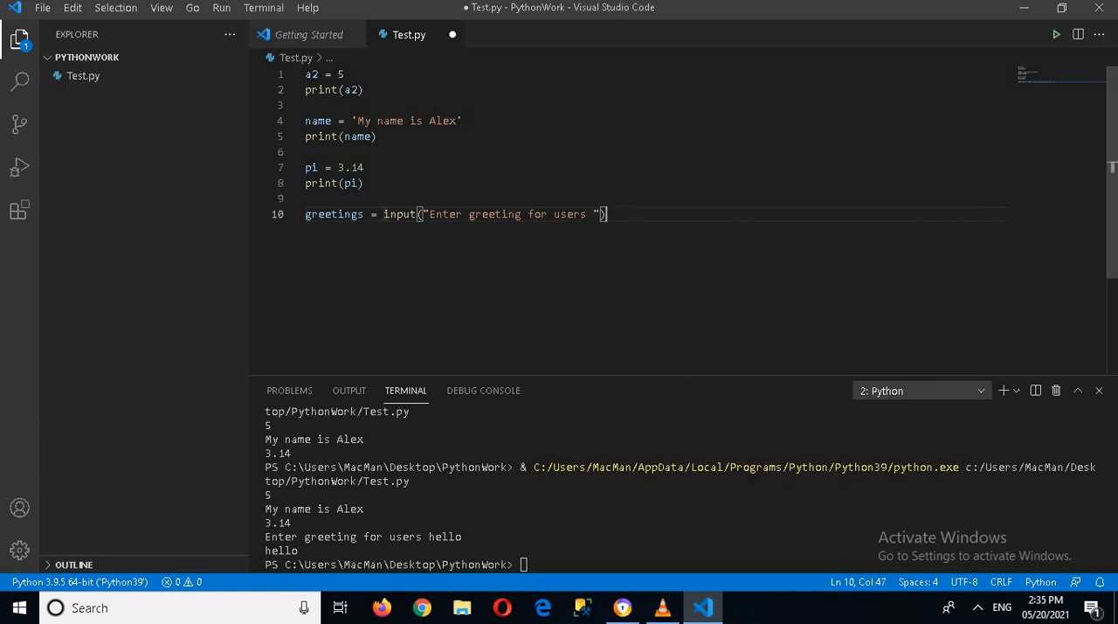
text(prin)
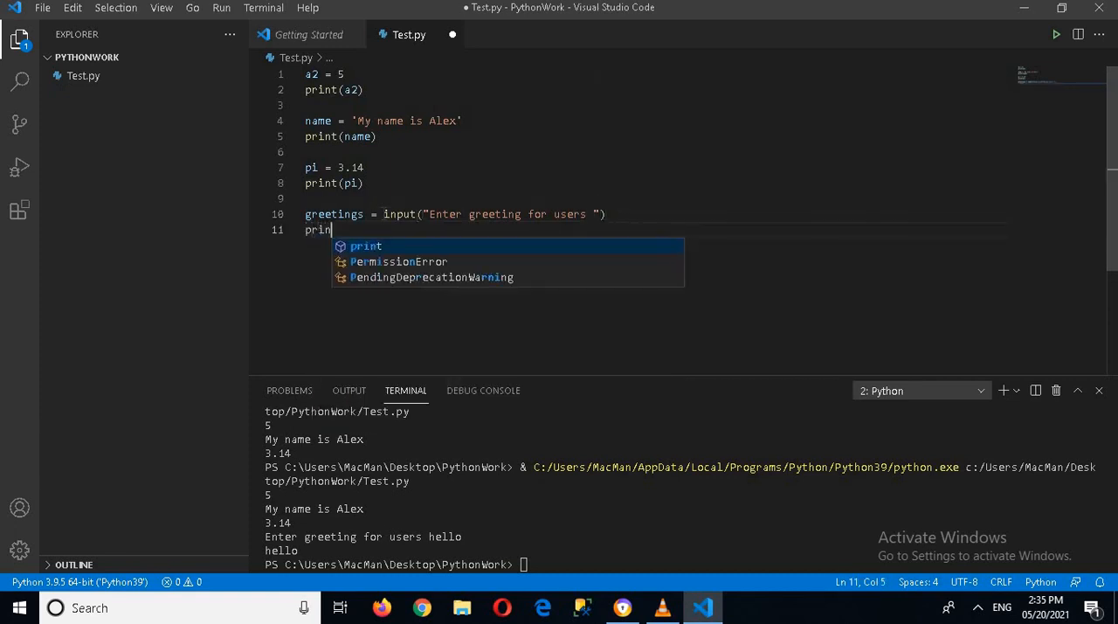
Finish print(greetings), run, and answer the prompt with Hello to every one from me.
text(t(greetings)
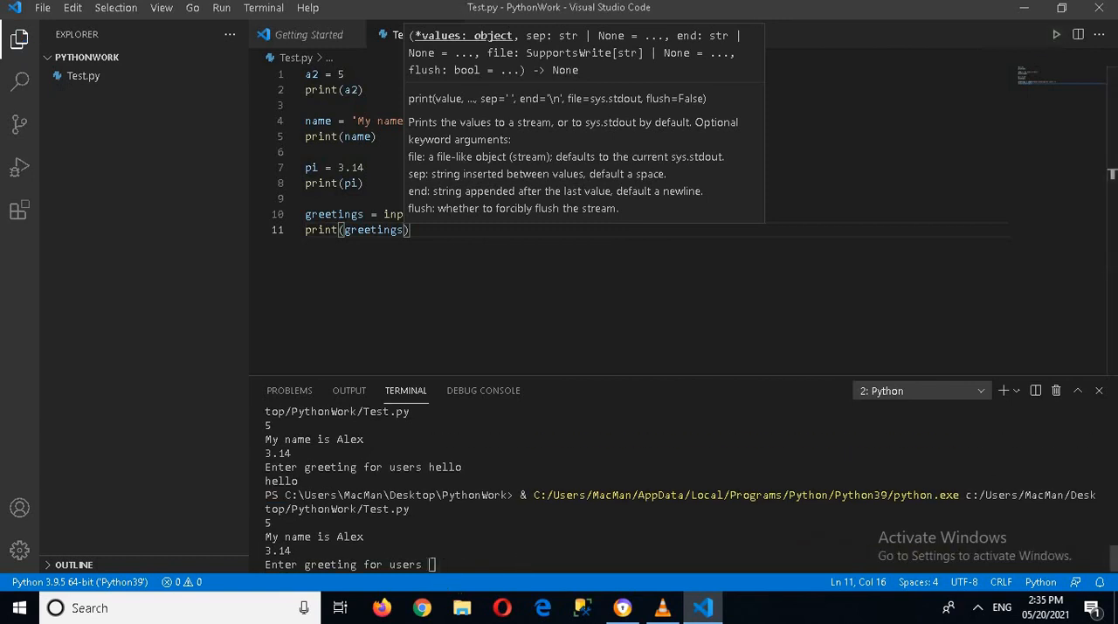
text(Hello to every one from me)
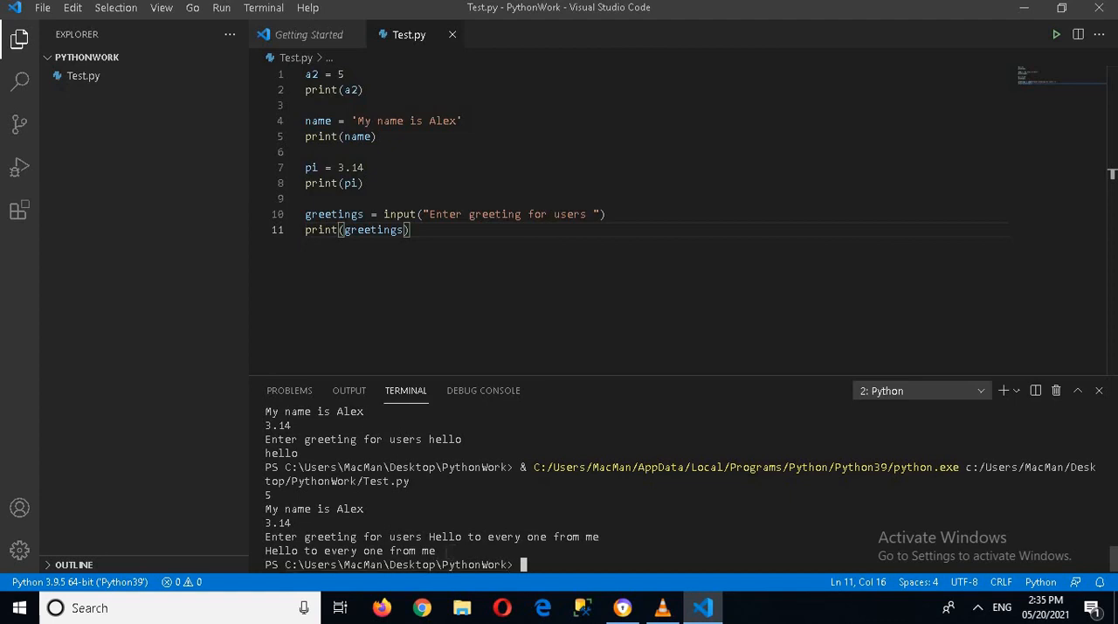
mouse_move(1045, 73)
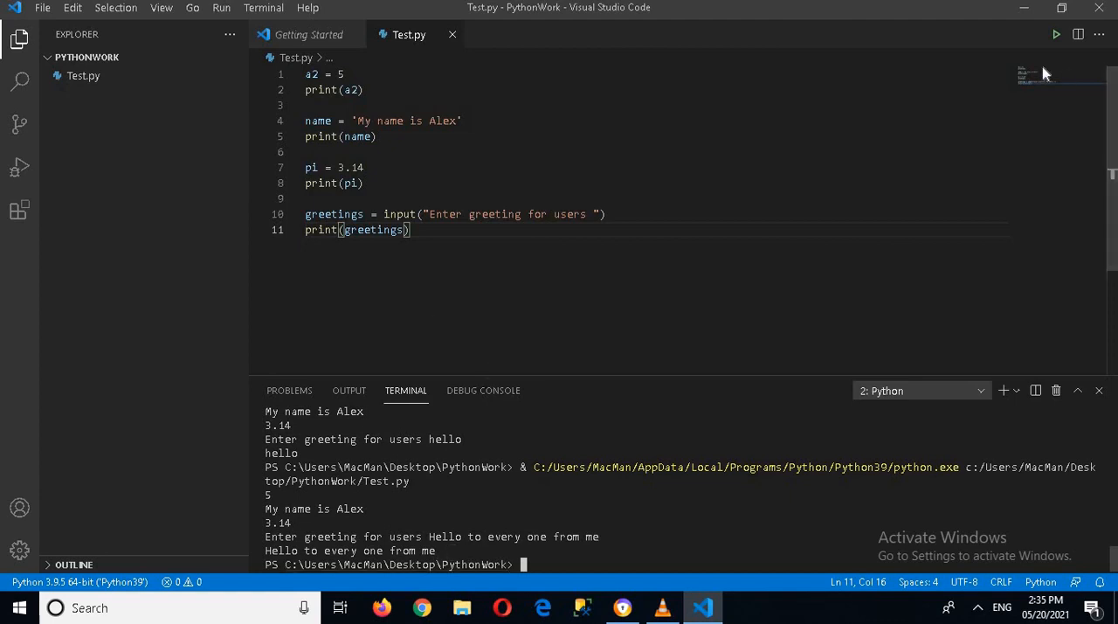
Run Test.py again and enter Hello from me to every, which the terminal echoes.
click(1055, 35)
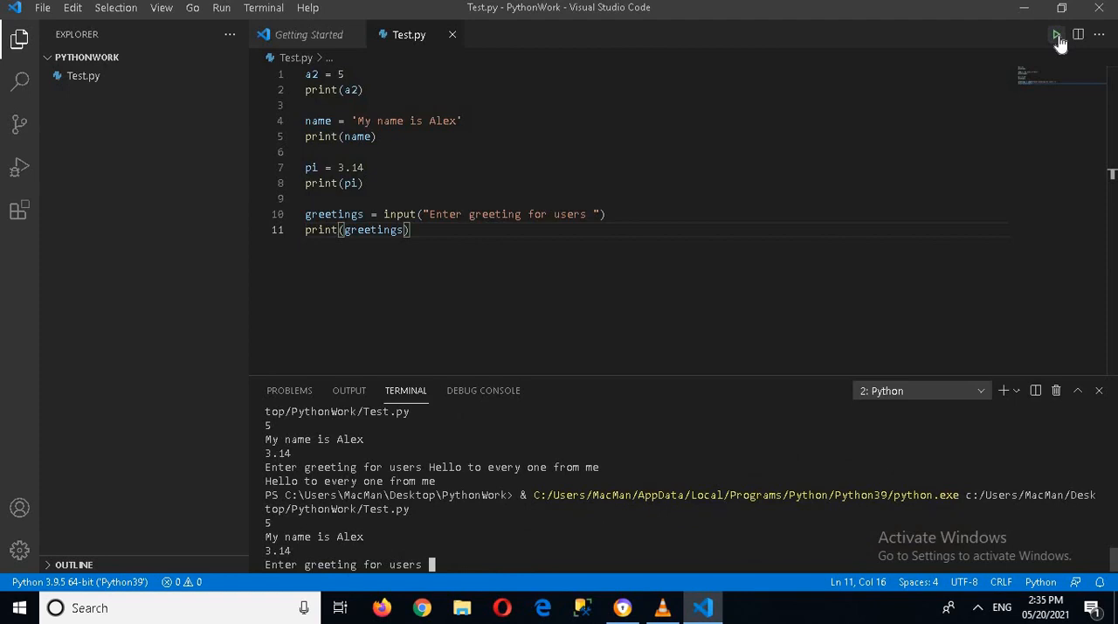
text(Hello fro)
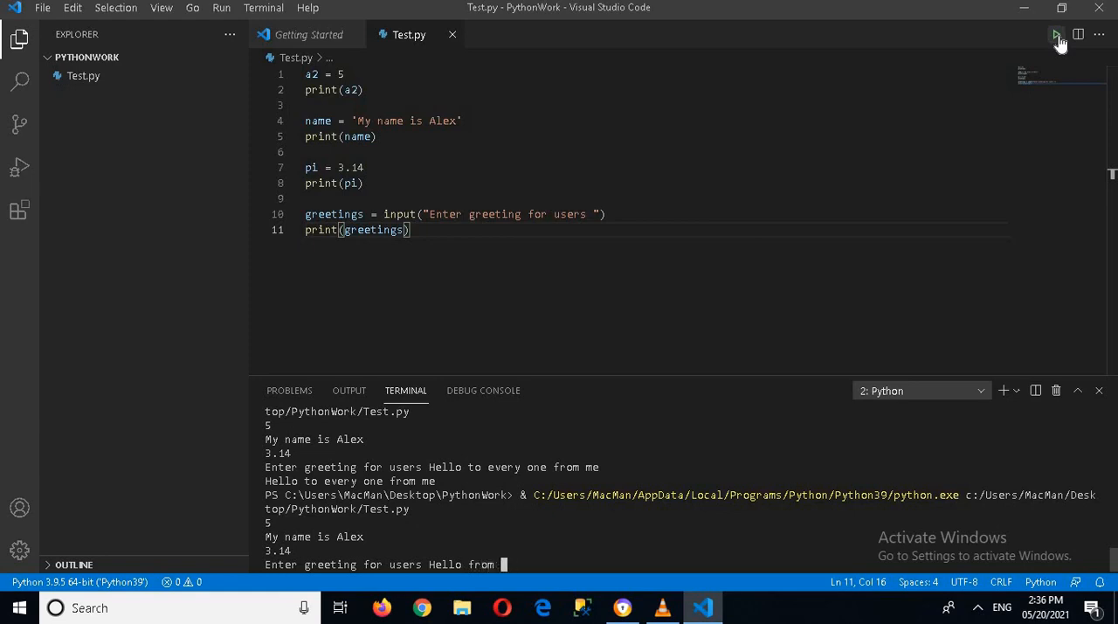
text(me to every)
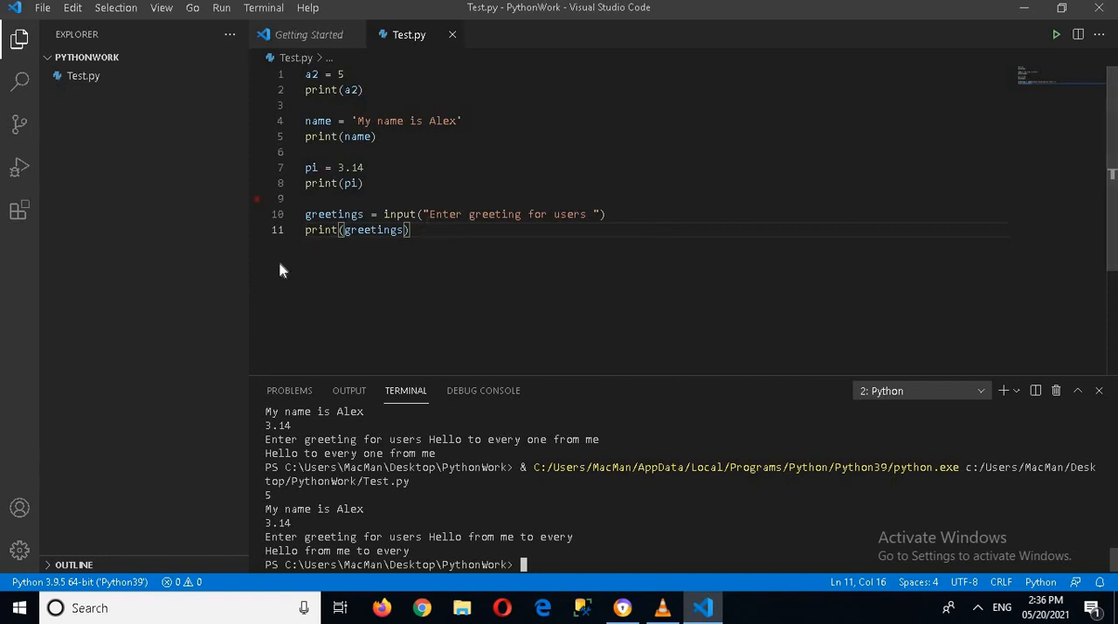
click(427, 267)
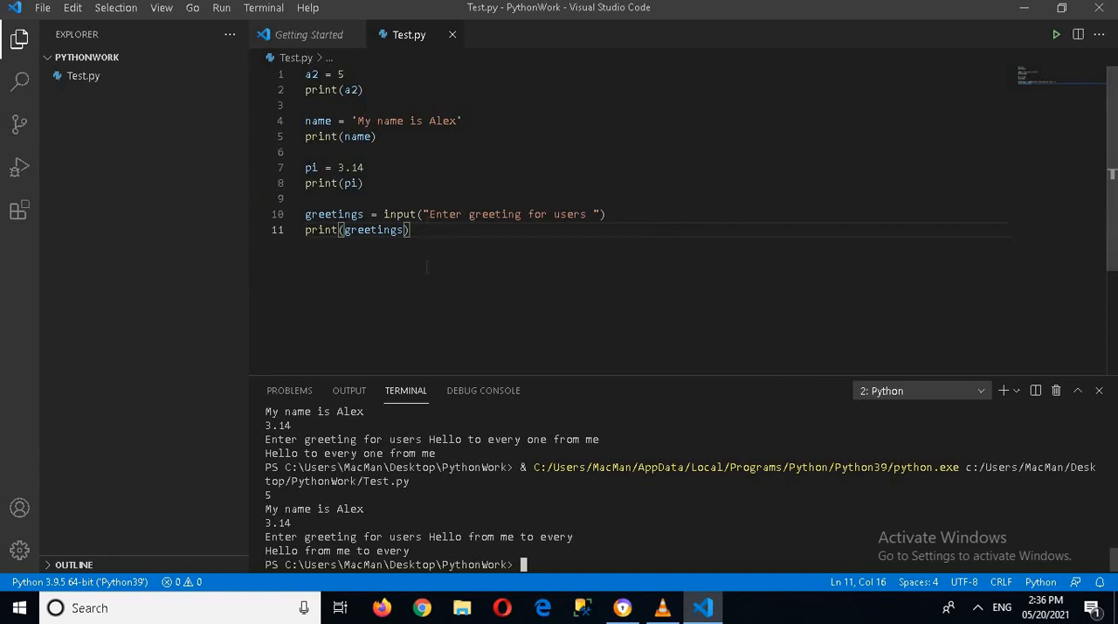